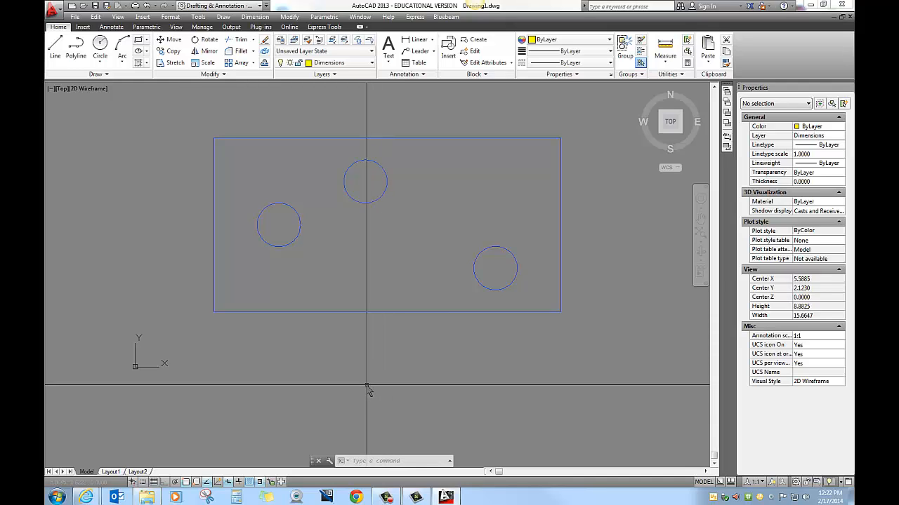
pyautogui.moveTo(368, 371)
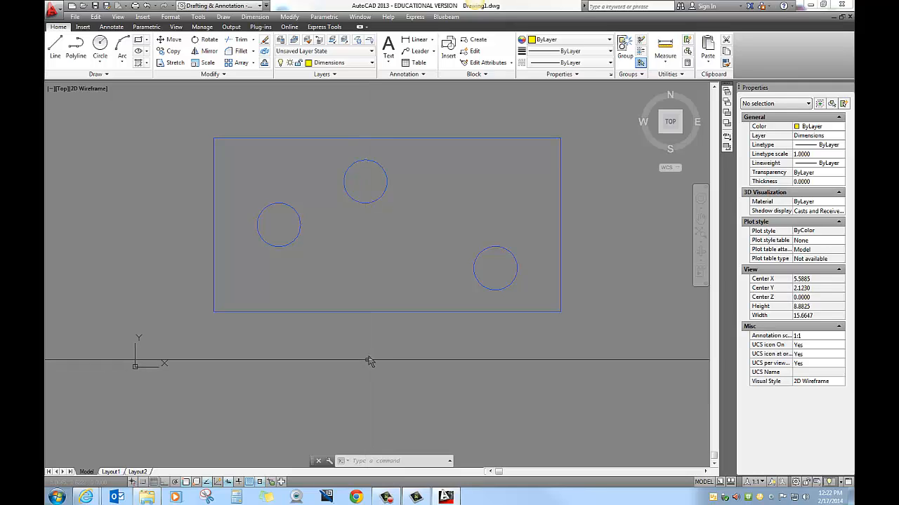
pyautogui.moveTo(380, 354)
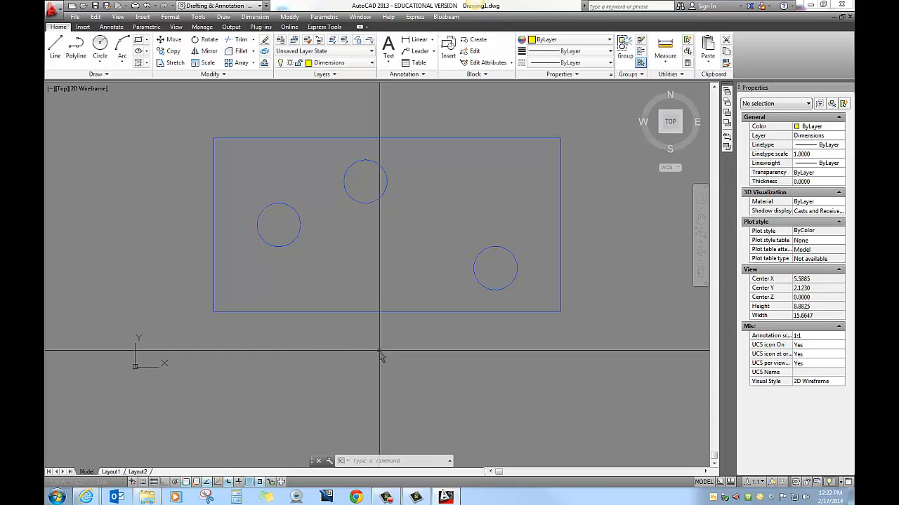
pyautogui.moveTo(380, 350)
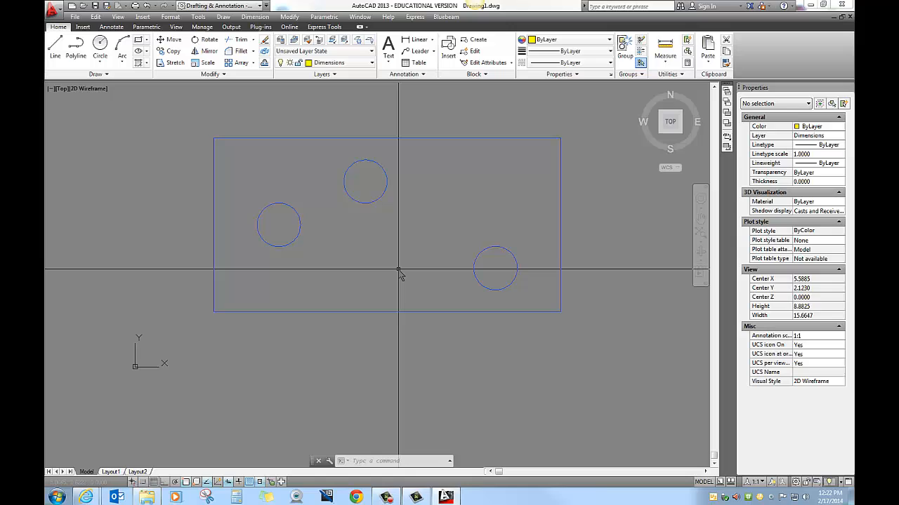
pyautogui.moveTo(414, 127)
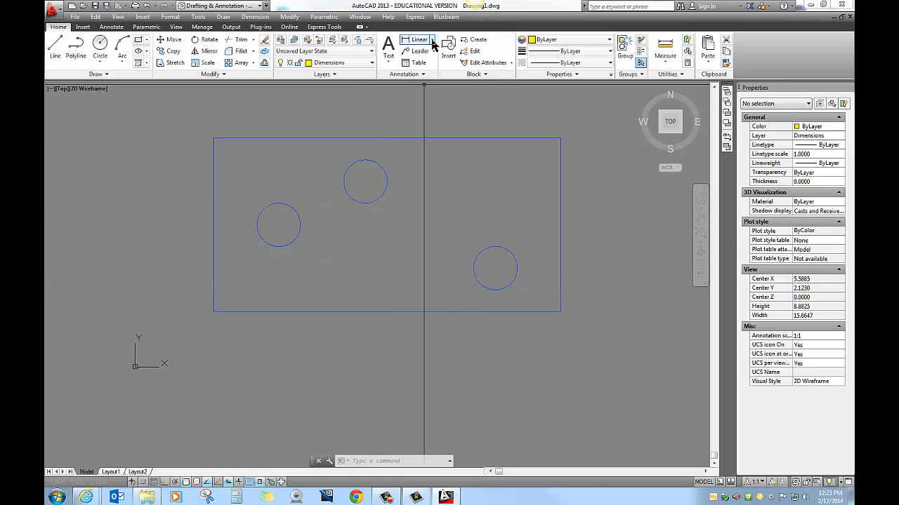
# Step: Open the dimension type dropdowns on the Home and Annotate tabs to show Ordinate
pyautogui.click(432, 39)
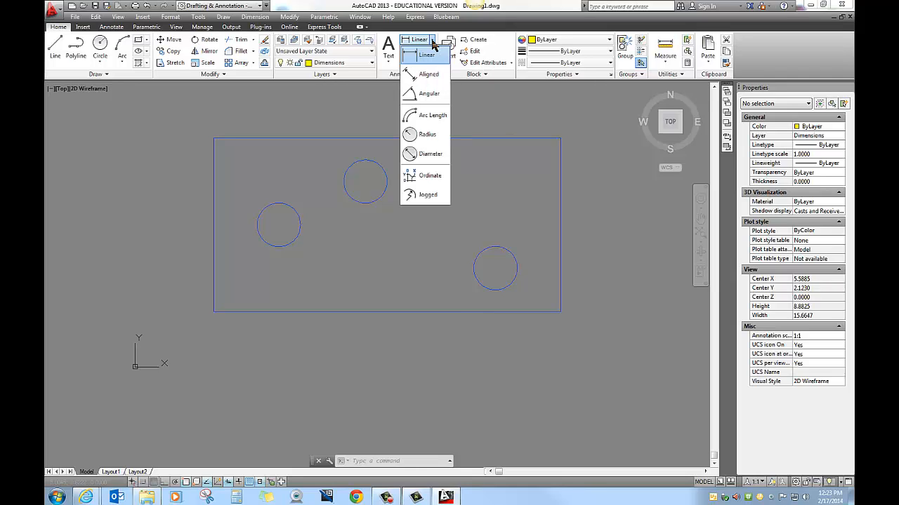
pyautogui.moveTo(425, 93)
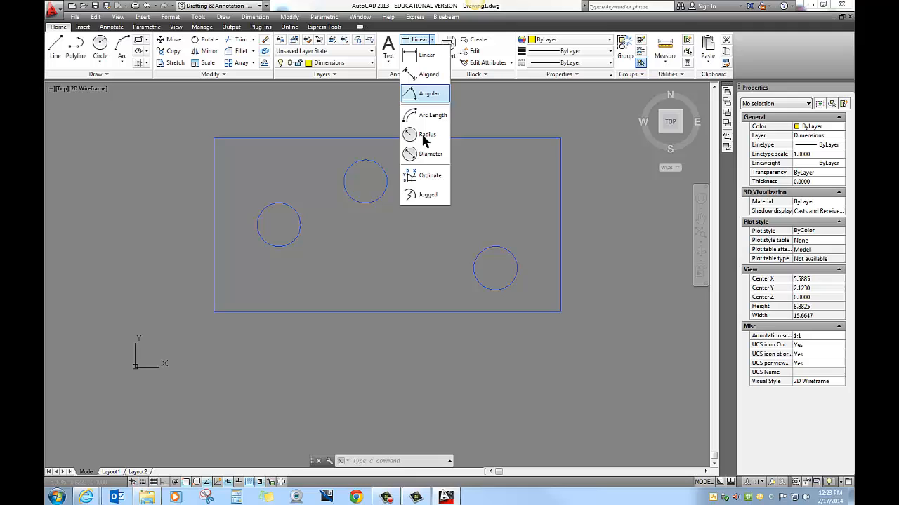
pyautogui.moveTo(430, 175)
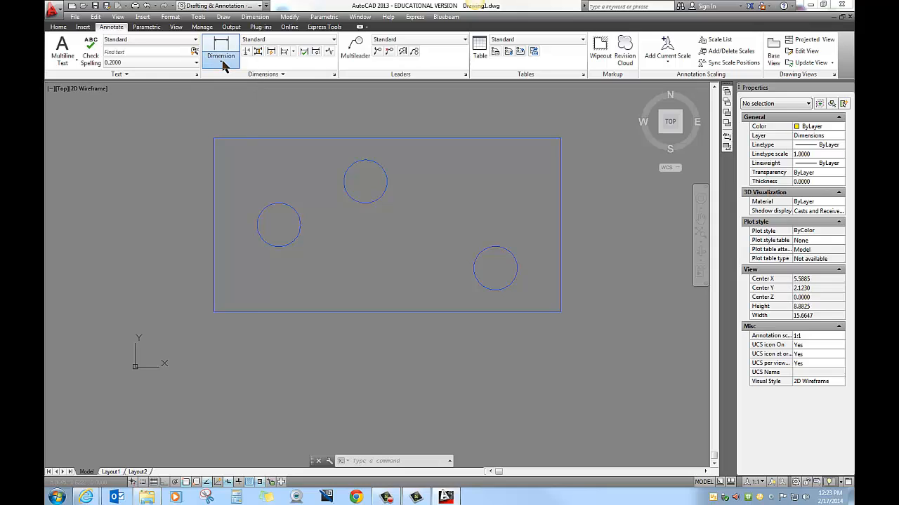
pyautogui.click(221, 55)
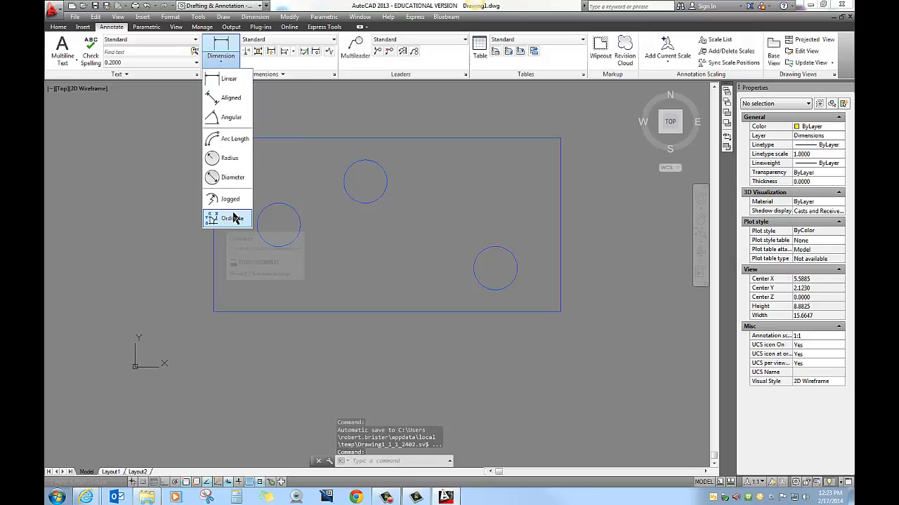
pyautogui.moveTo(232, 218)
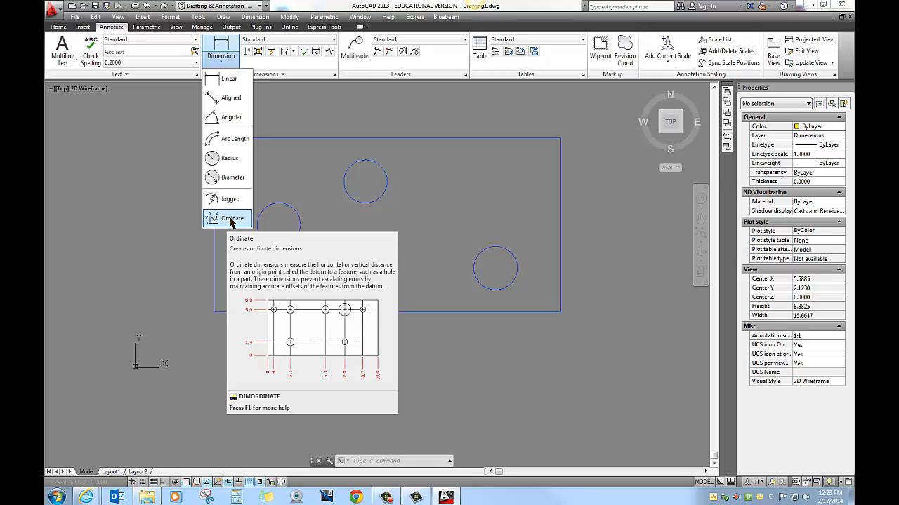
pyautogui.moveTo(246, 269)
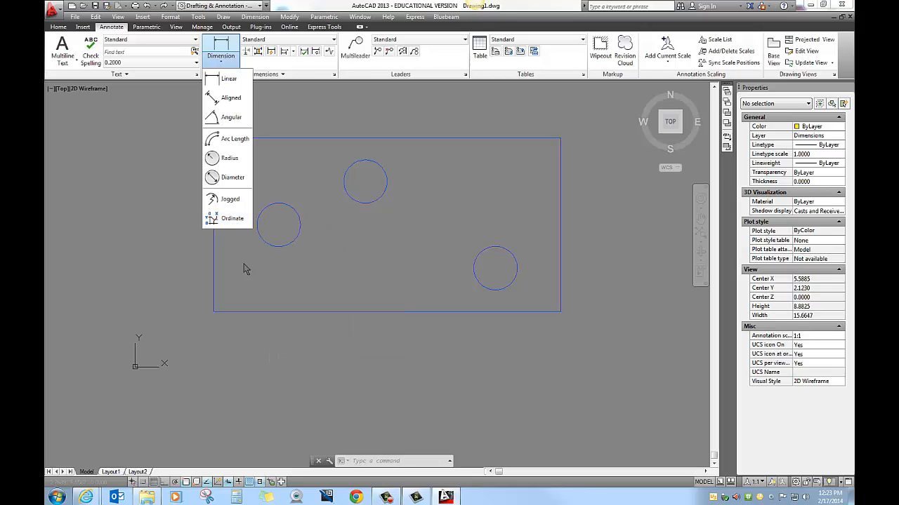
pyautogui.moveTo(231, 218)
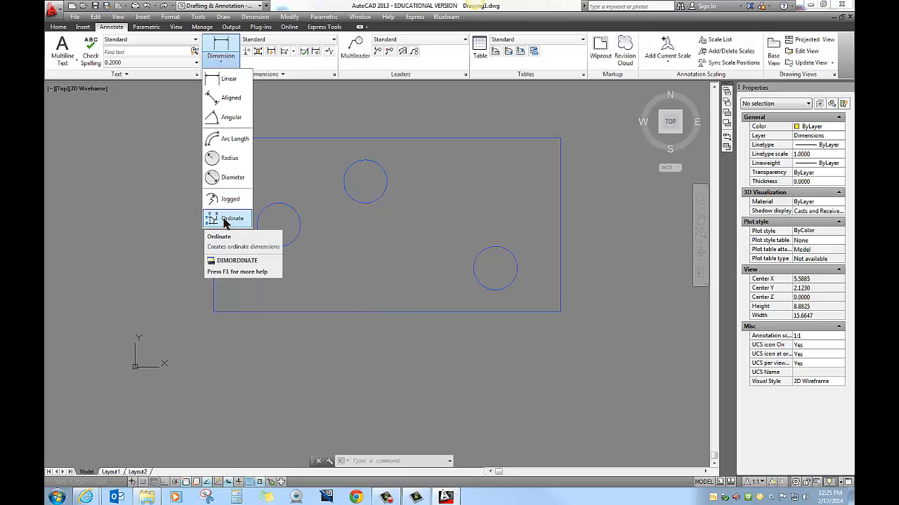
# Step: Start an Ordinate dimension snapped to the plate's lower-left corner
pyautogui.click(232, 219)
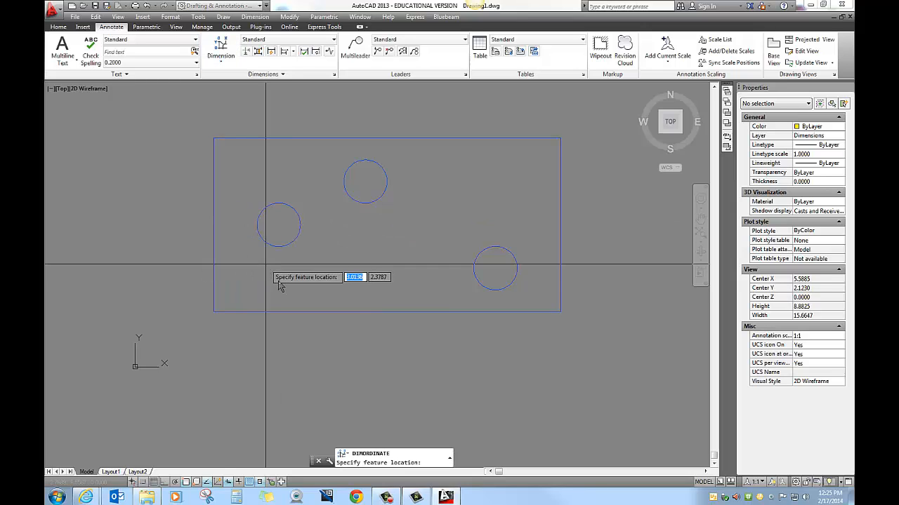
pyautogui.moveTo(279, 289)
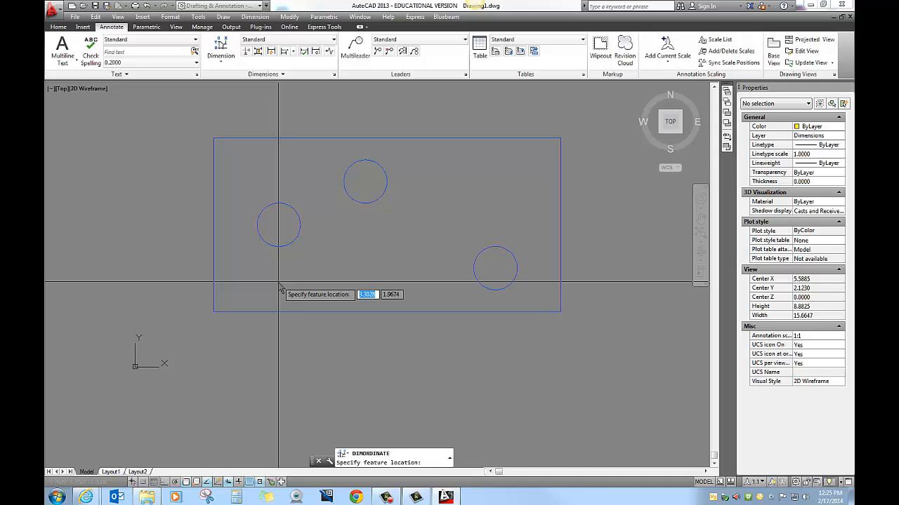
pyautogui.moveTo(215, 313)
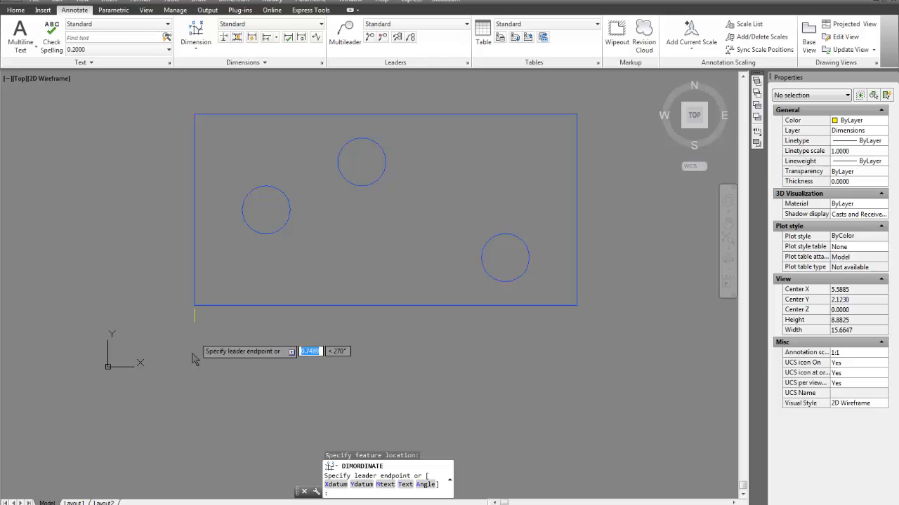
pyautogui.moveTo(202, 372)
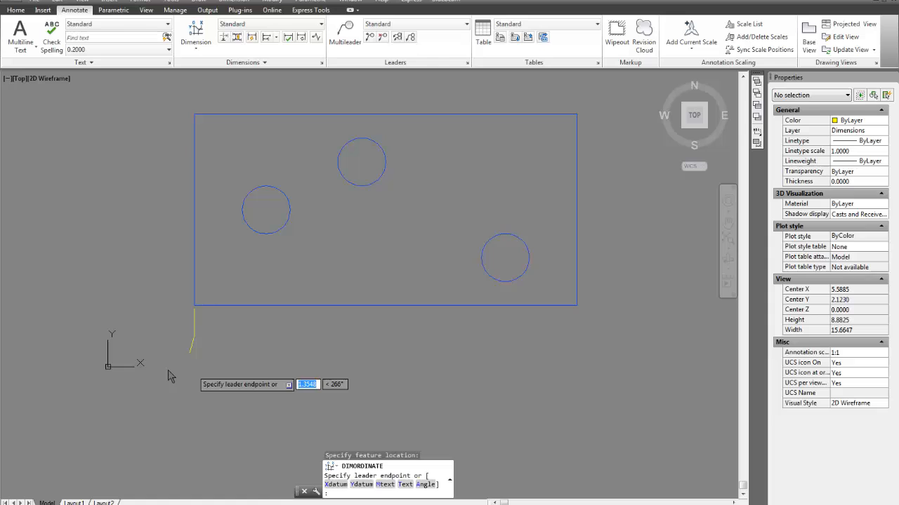
pyautogui.click(175, 375)
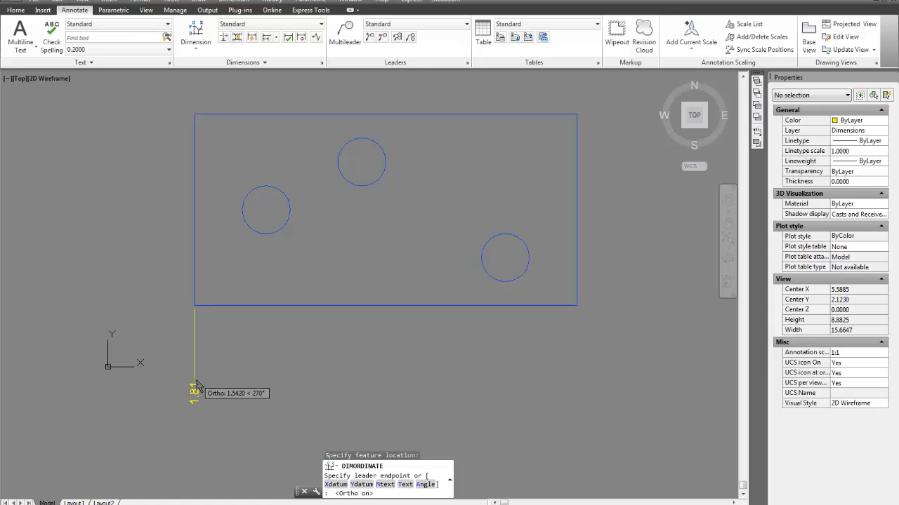
pyautogui.moveTo(95, 297)
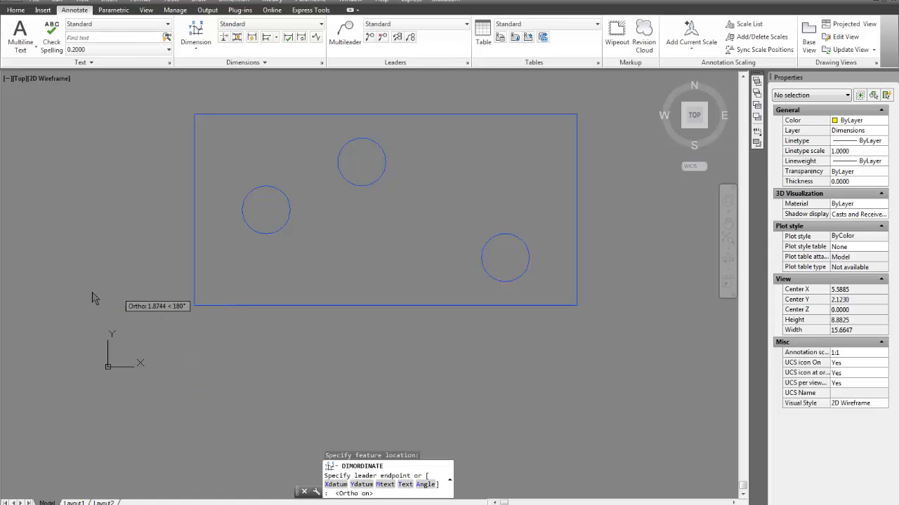
pyautogui.moveTo(190, 350)
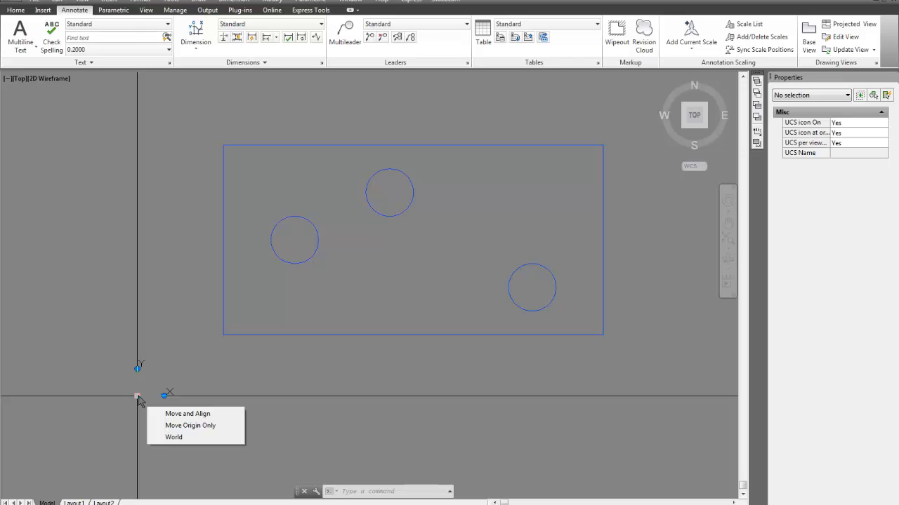
pyautogui.moveTo(189, 425)
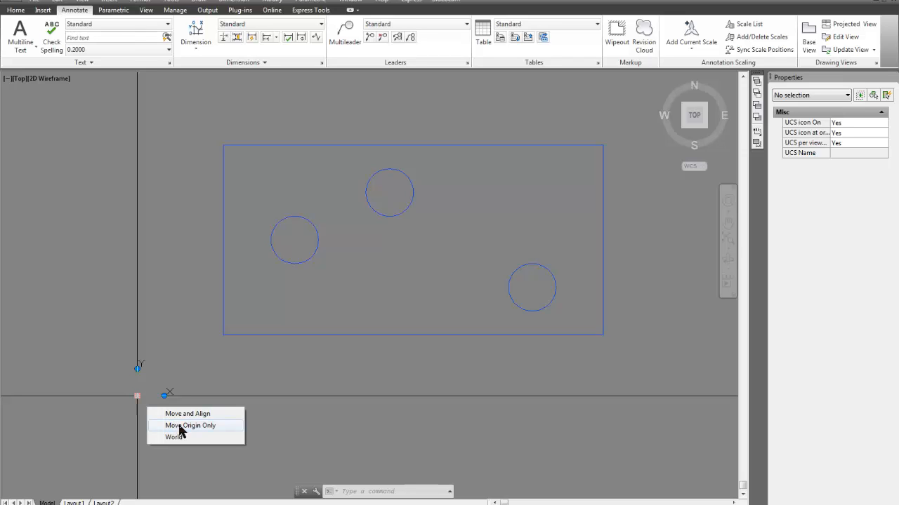
# Step: Move the UCS origin to the plate's lower-left corner
pyautogui.click(189, 426)
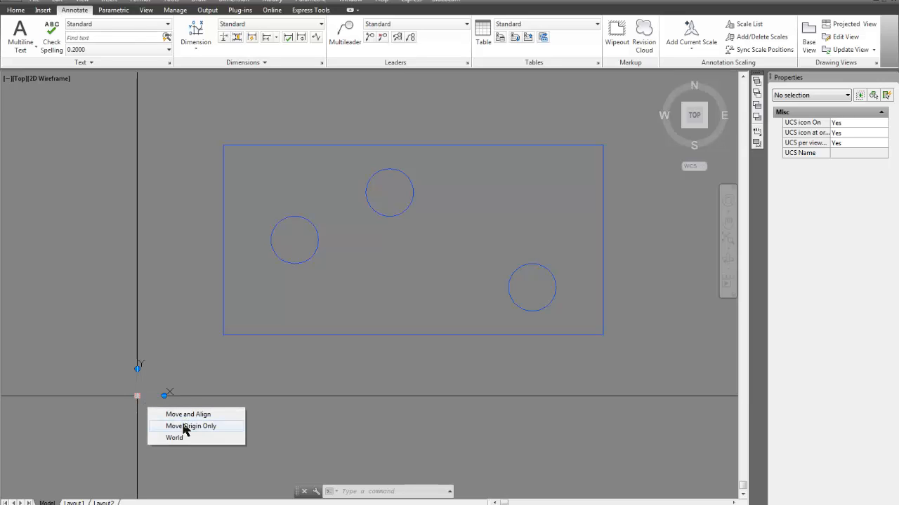
pyautogui.moveTo(186, 431)
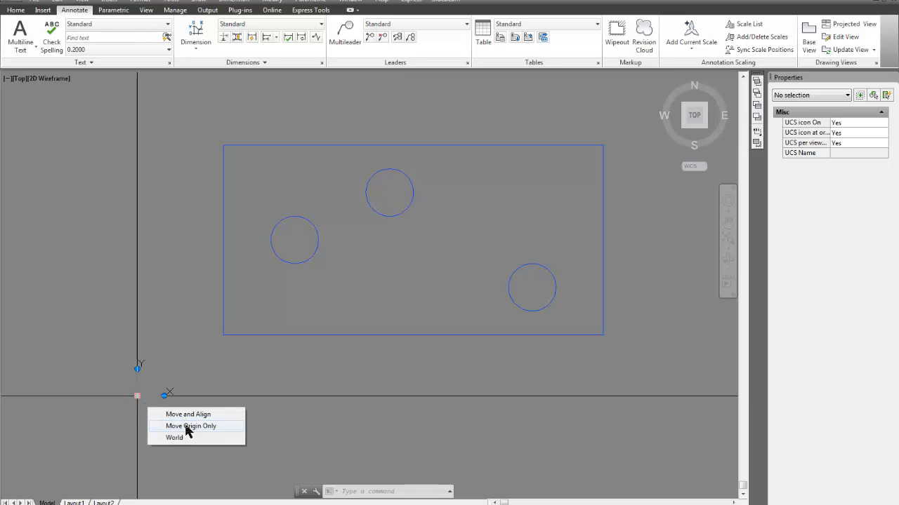
pyautogui.click(188, 414)
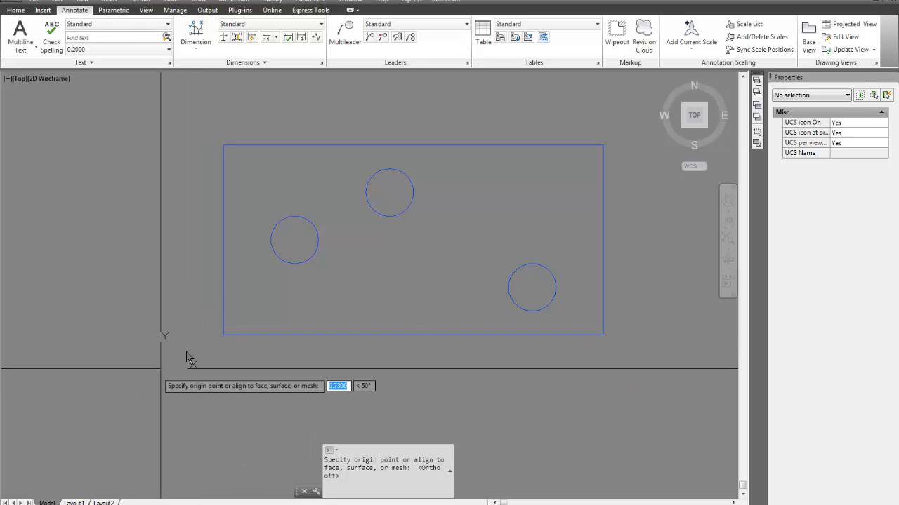
pyautogui.moveTo(223, 336)
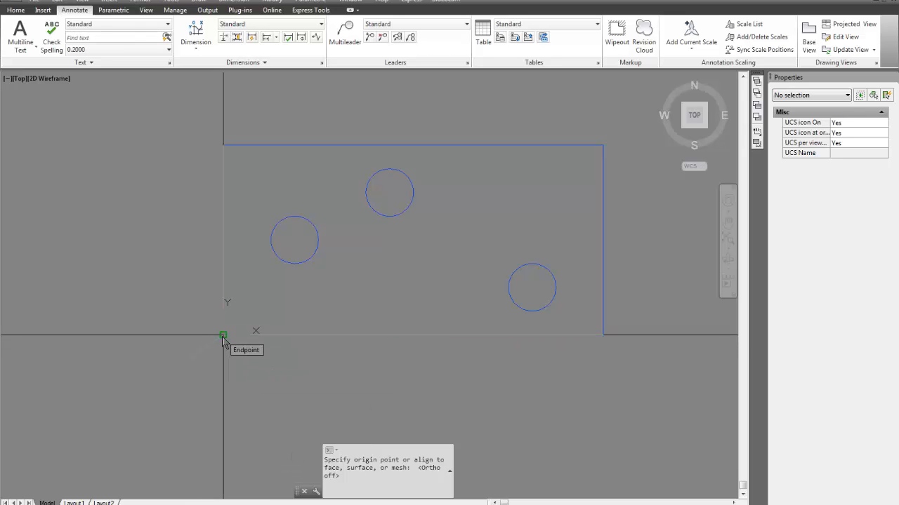
pyautogui.click(224, 335)
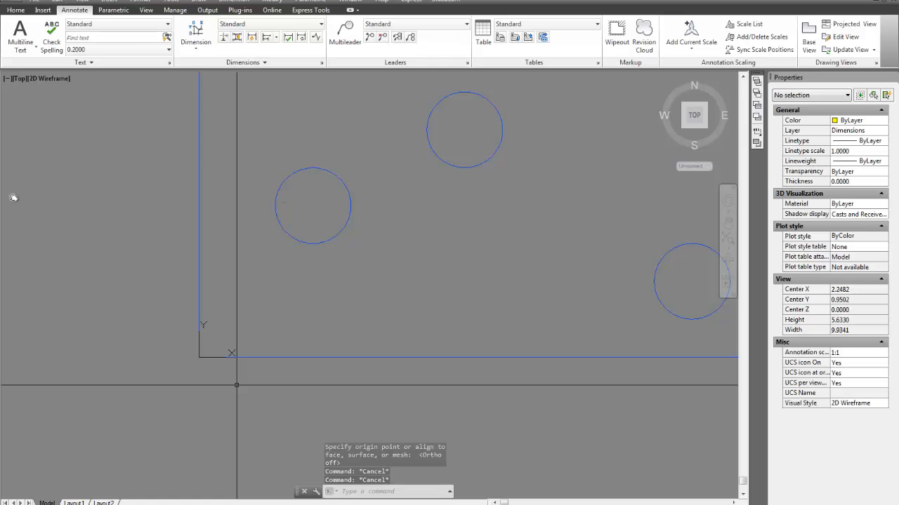
pyautogui.moveTo(13, 197)
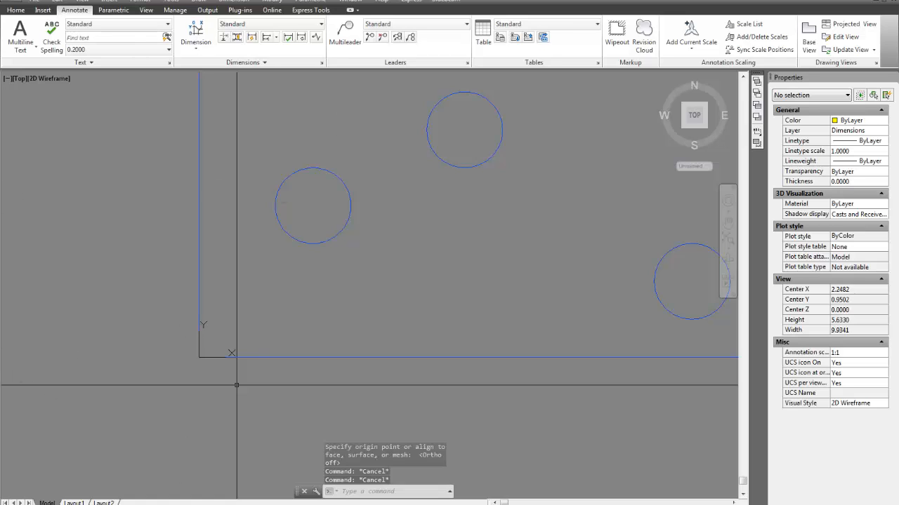
# Step: Place 0.00 X and Y ordinate dimensions at the origin corner
pyautogui.click(196, 31)
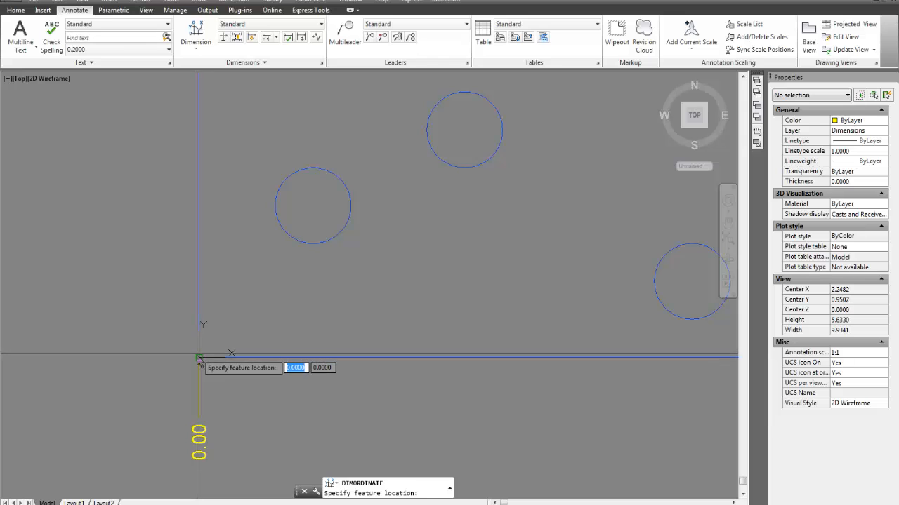
pyautogui.click(198, 353)
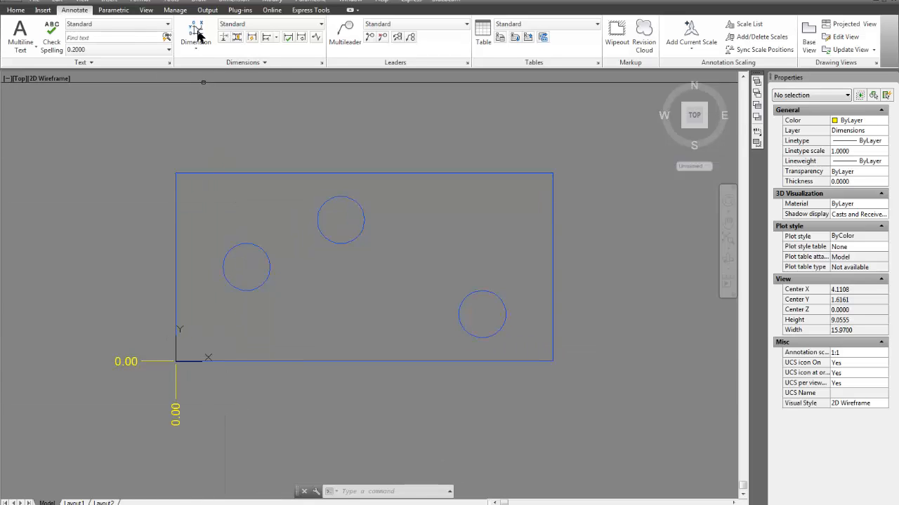
pyautogui.click(196, 35)
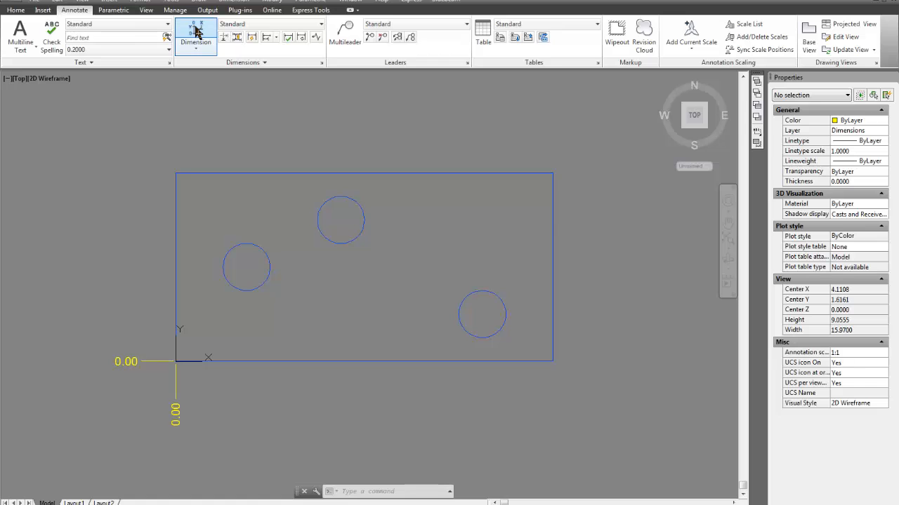
pyautogui.click(195, 34)
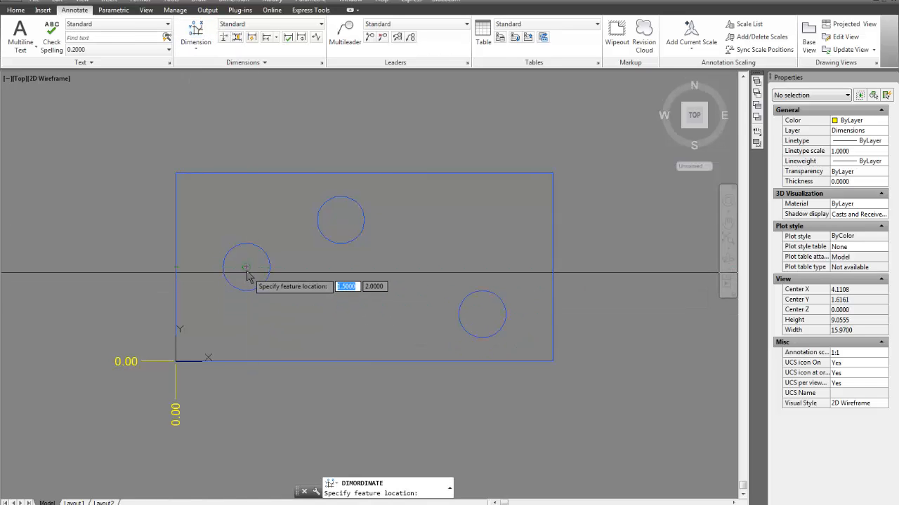
# Step: Dimension the hole centres along X at 1.50, 3.50, 6.50, plus the lower-right corner
pyautogui.click(246, 267)
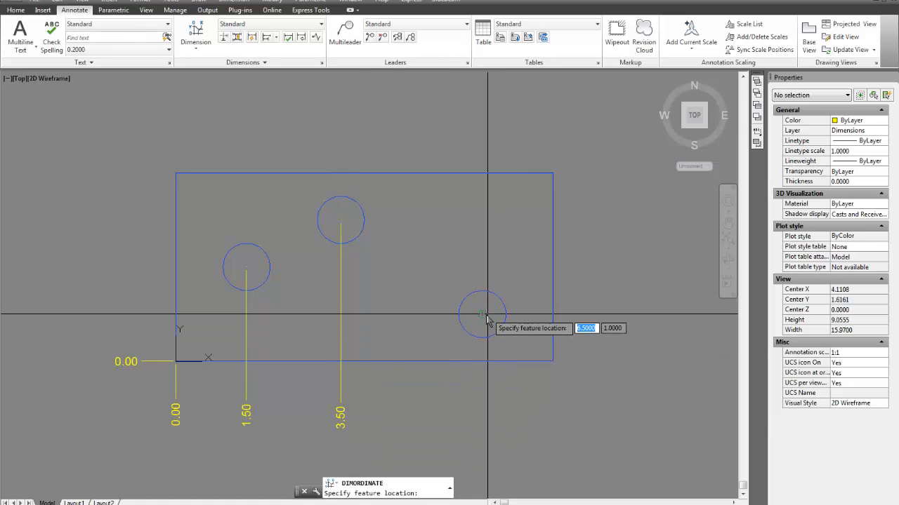
pyautogui.click(482, 314)
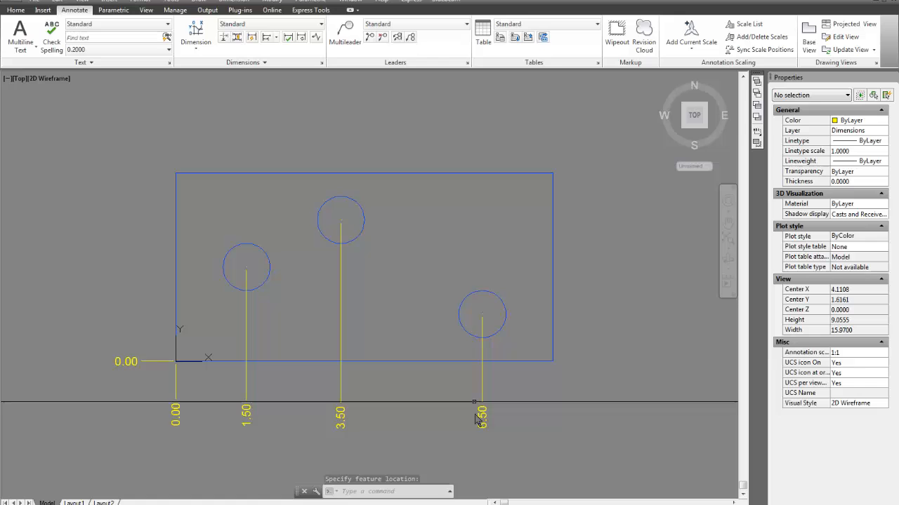
pyautogui.click(481, 402)
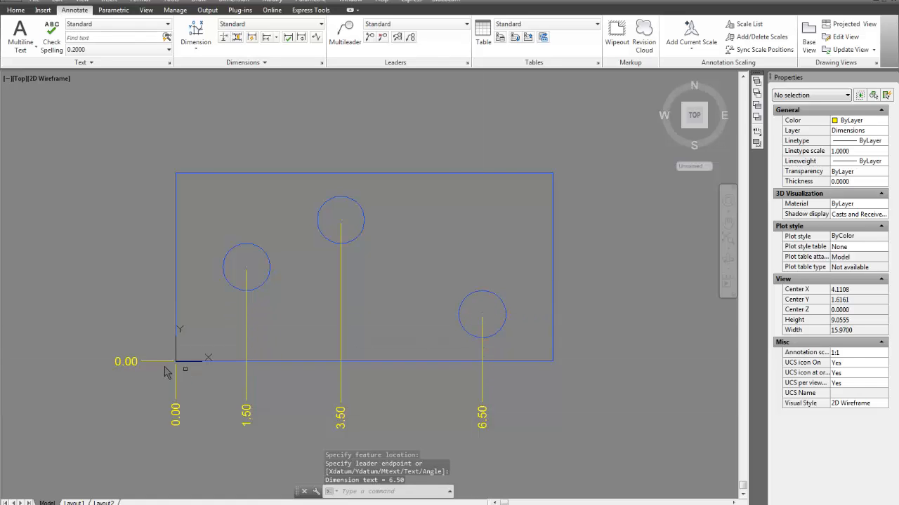
pyautogui.moveTo(421, 377)
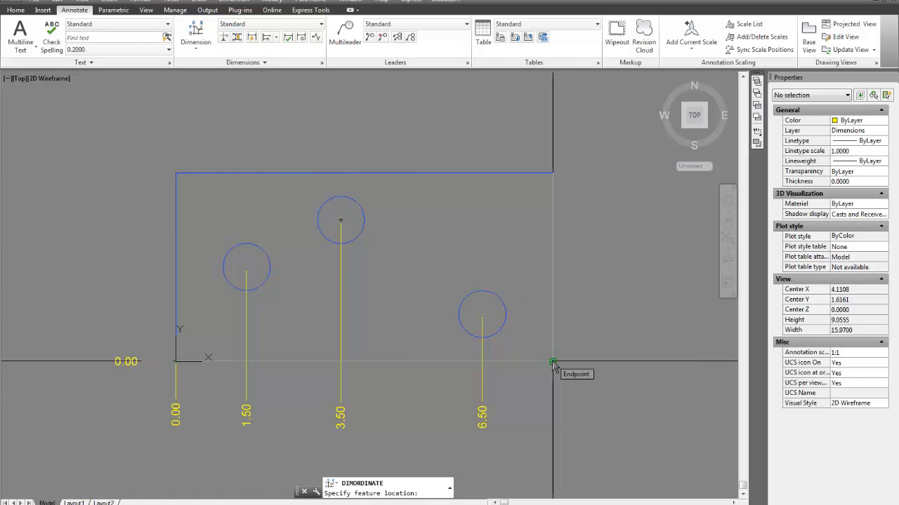
pyautogui.click(554, 363)
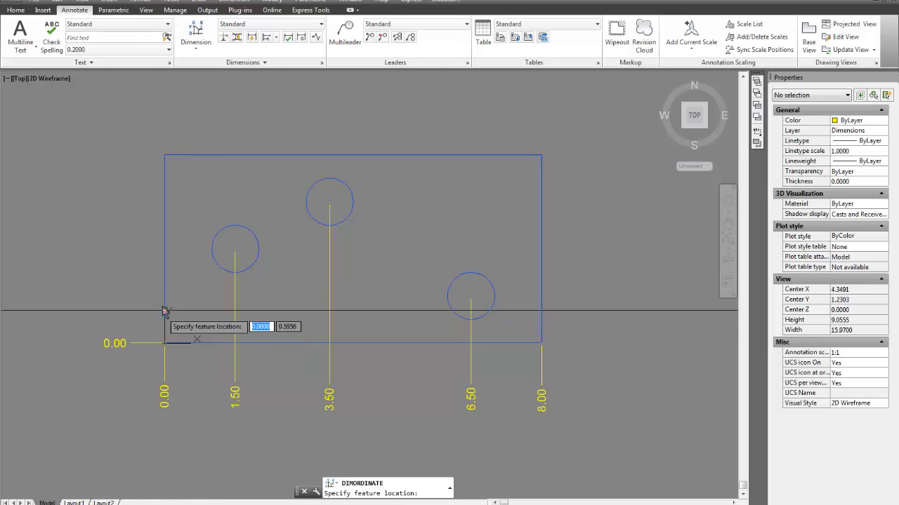
pyautogui.moveTo(224, 299)
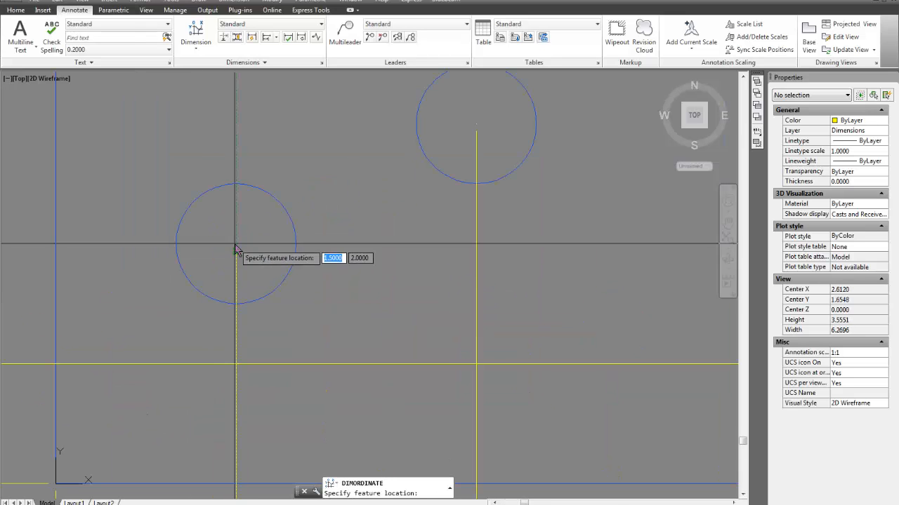
pyautogui.moveTo(237, 244)
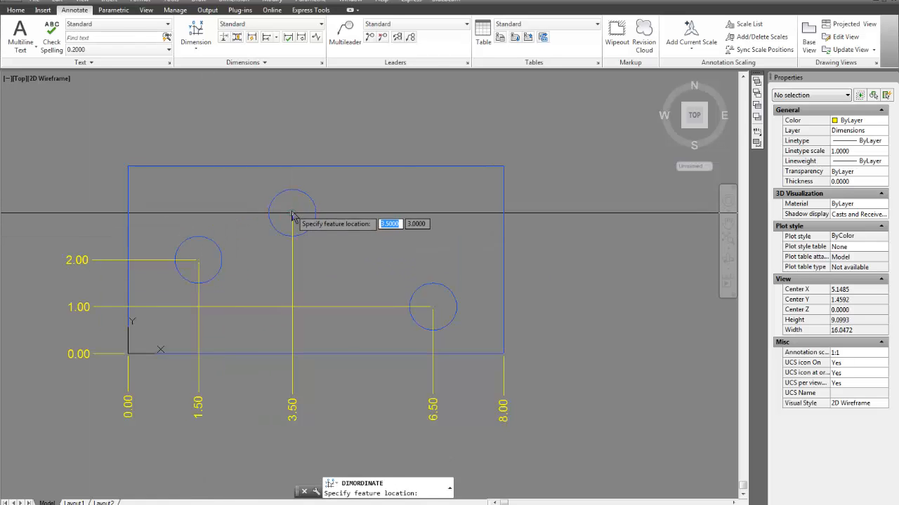
# Step: Add Y ordinates 1.00, 2.00, 3.00 and 4.00 left of the plate
pyautogui.click(292, 213)
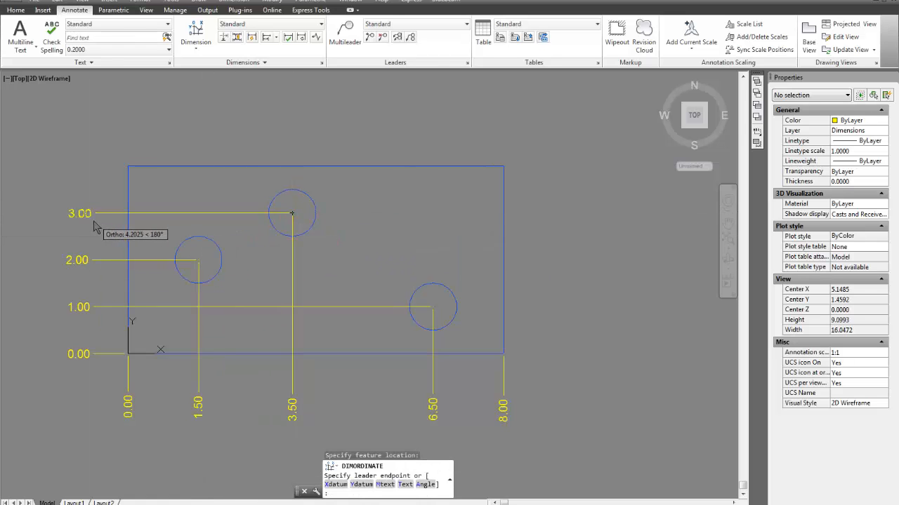
pyautogui.moveTo(92, 180)
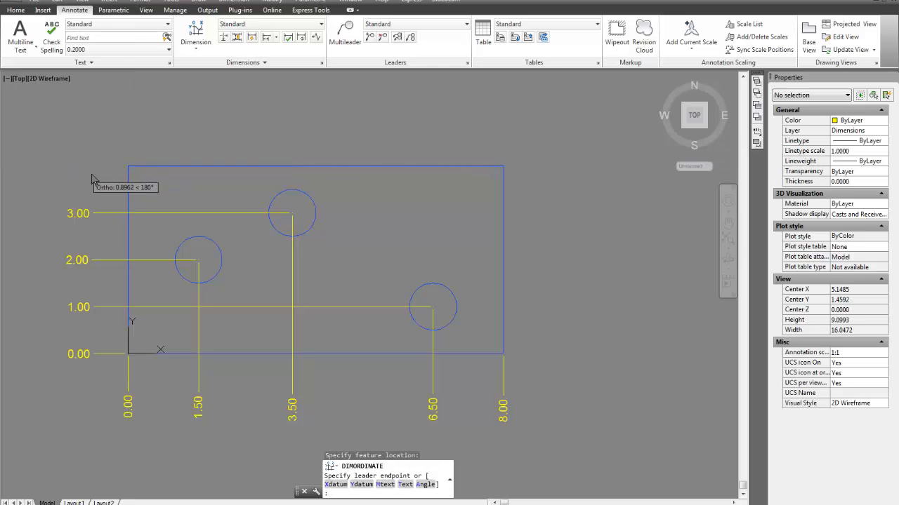
pyautogui.click(116, 291)
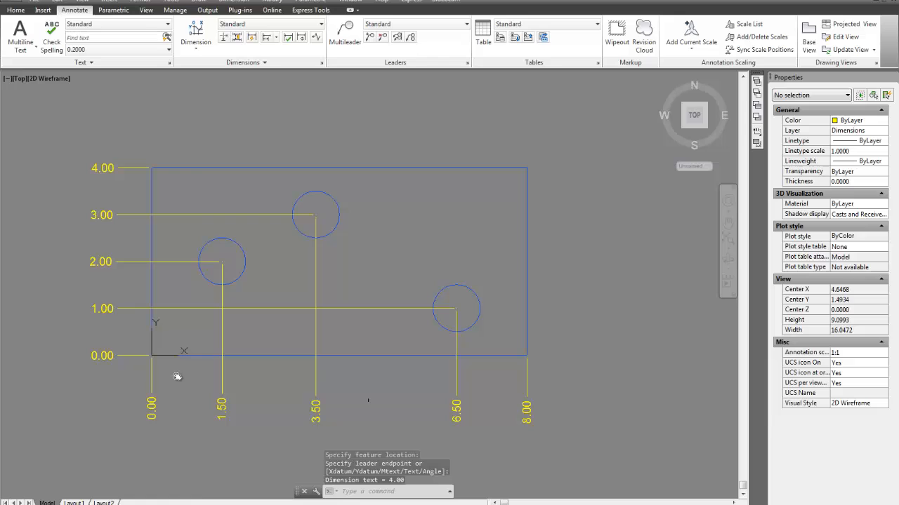
pyautogui.click(144, 372)
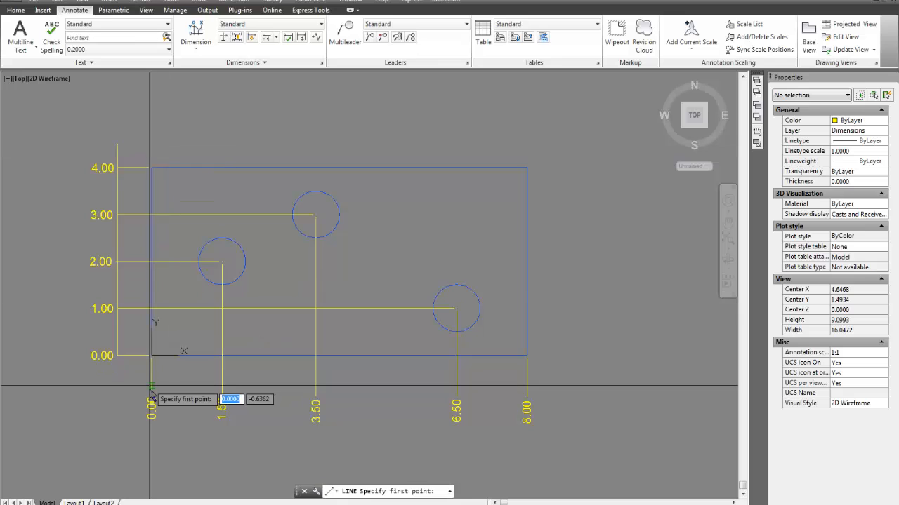
pyautogui.click(150, 390)
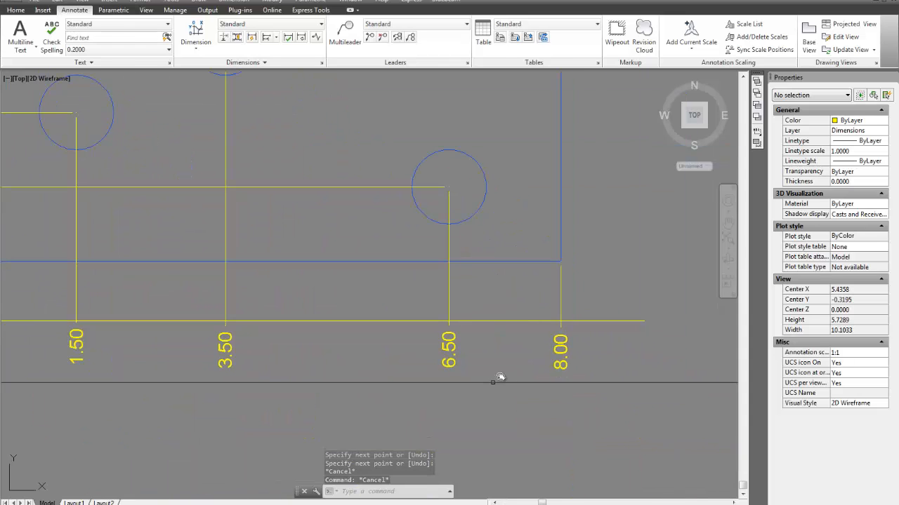
pyautogui.click(450, 351)
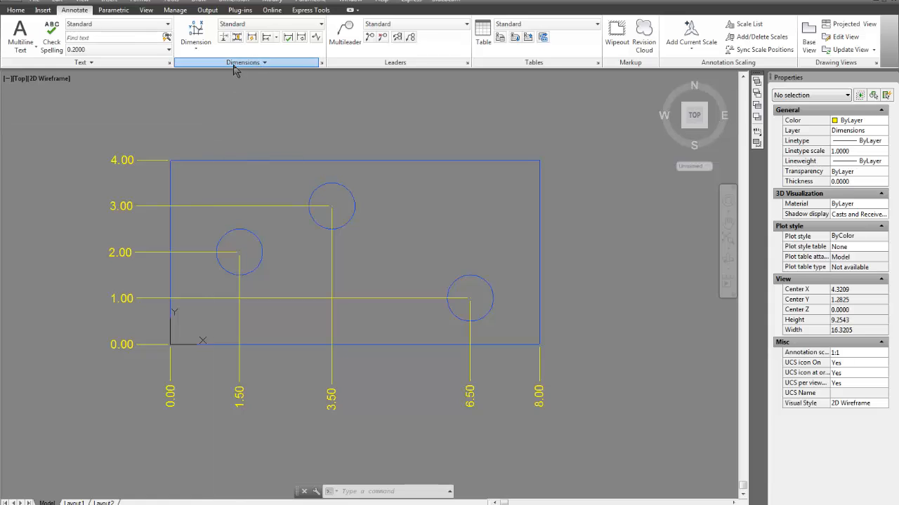
# Step: Add hole centre marks and stretch the 2.00 and 1.50 dimension ends to them
pyautogui.click(244, 62)
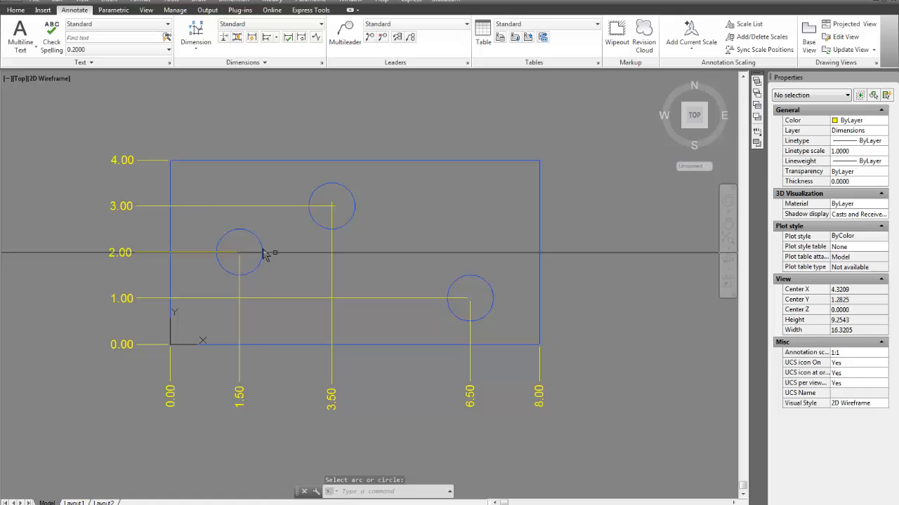
pyautogui.moveTo(471, 280)
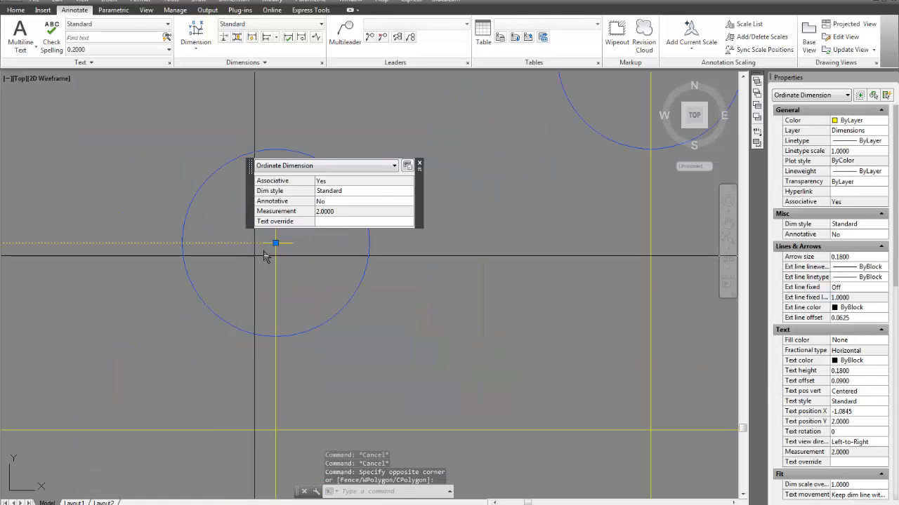
pyautogui.click(275, 244)
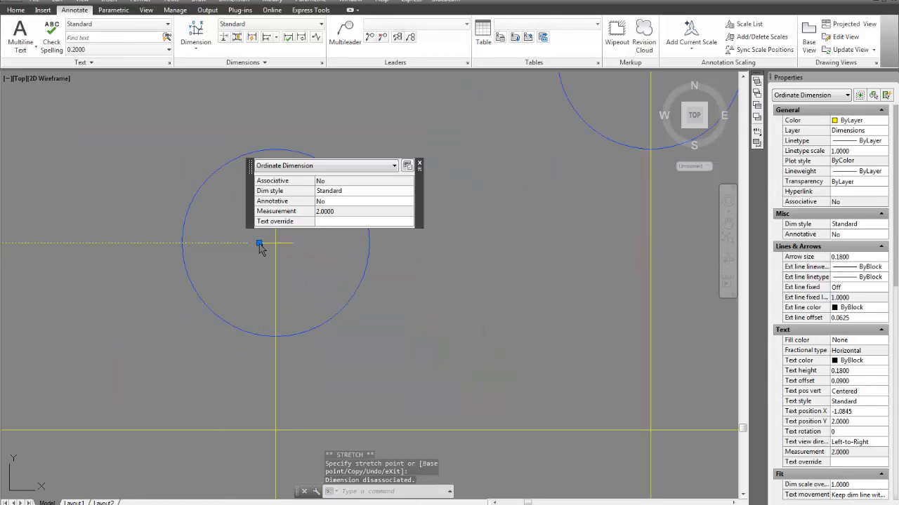
pyautogui.click(260, 244)
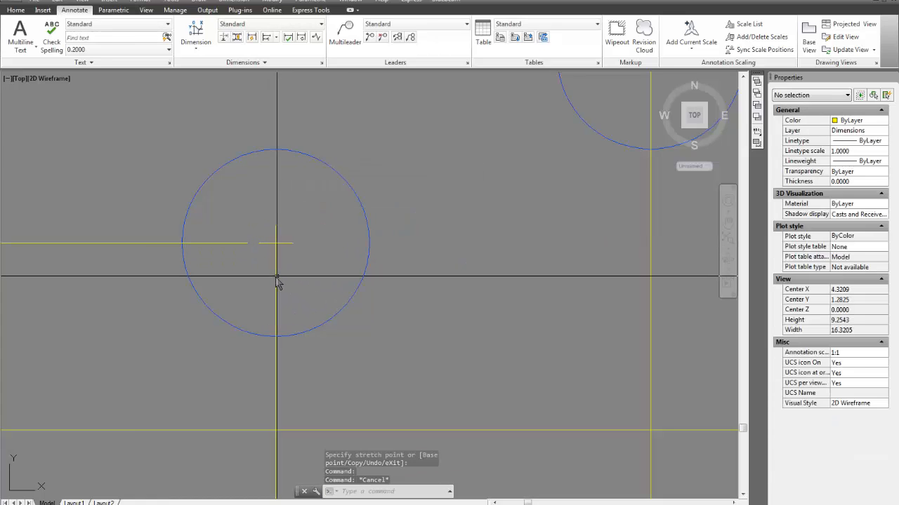
pyautogui.click(276, 254)
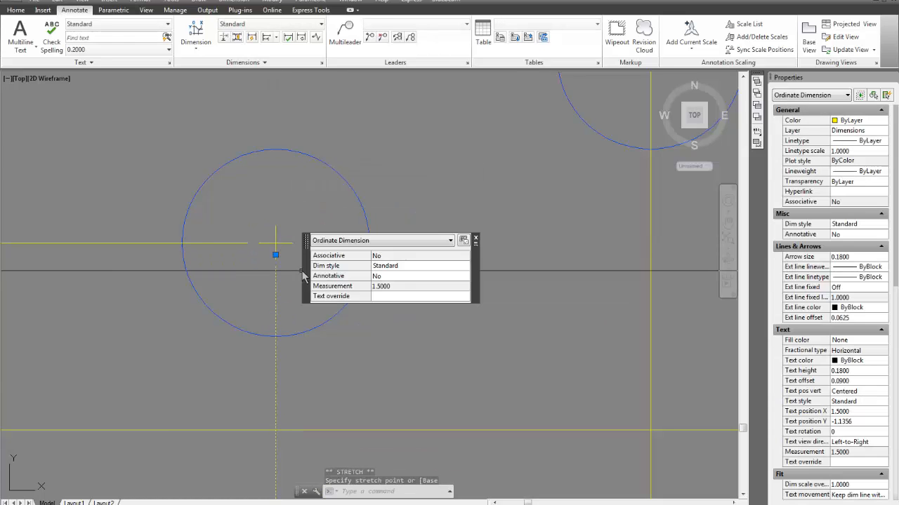
pyautogui.moveTo(276, 255); pyautogui.dragTo(189, 204)
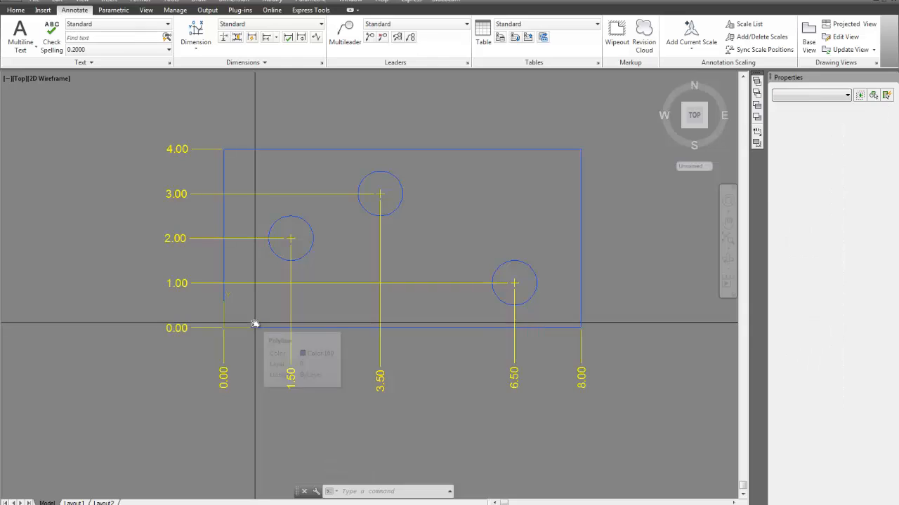
# Step: Reset the UCS to World from the coordinate system icon's menu
pyautogui.click(224, 329)
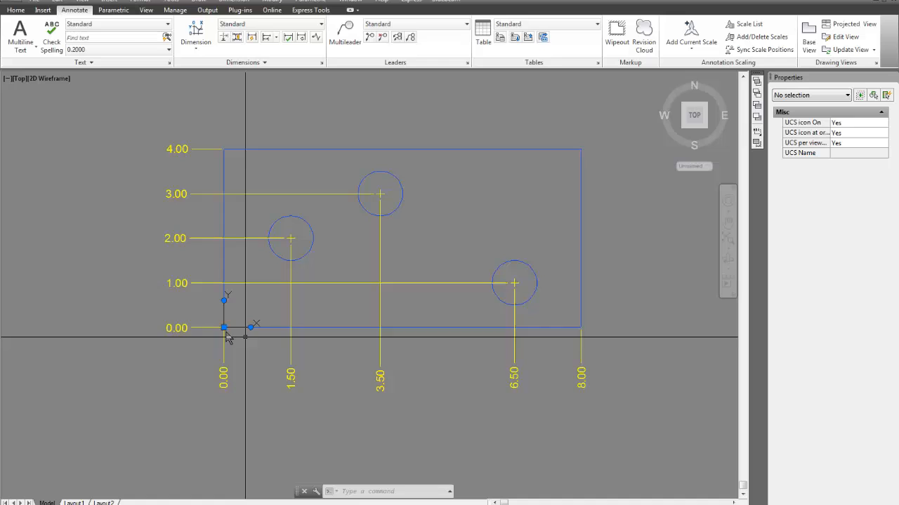
pyautogui.click(223, 328)
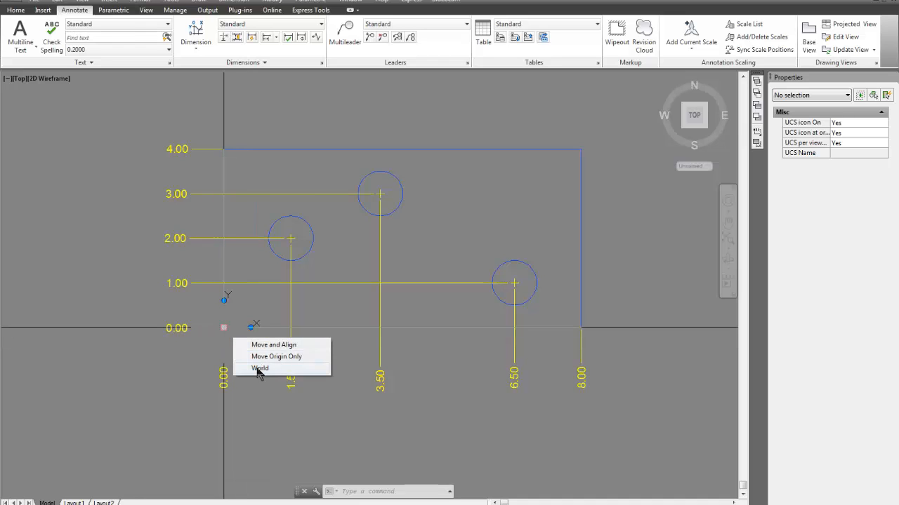
pyautogui.click(260, 369)
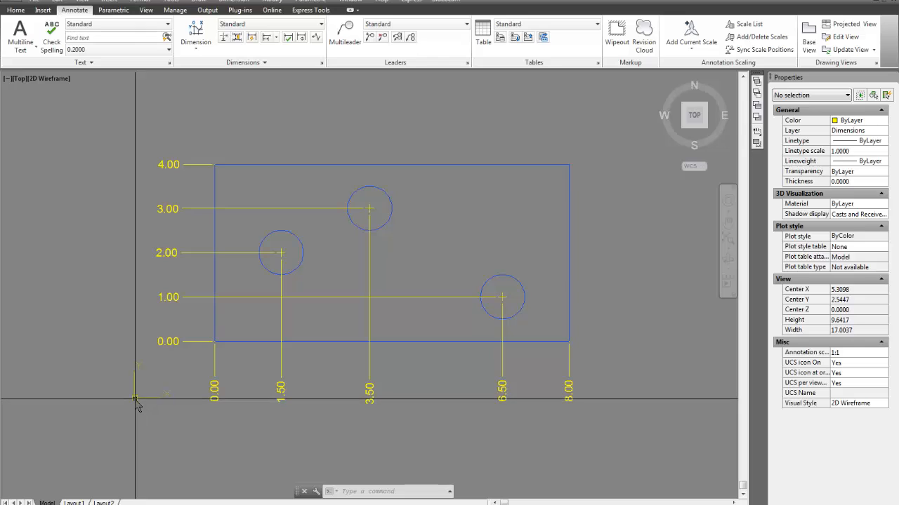
pyautogui.click(196, 35)
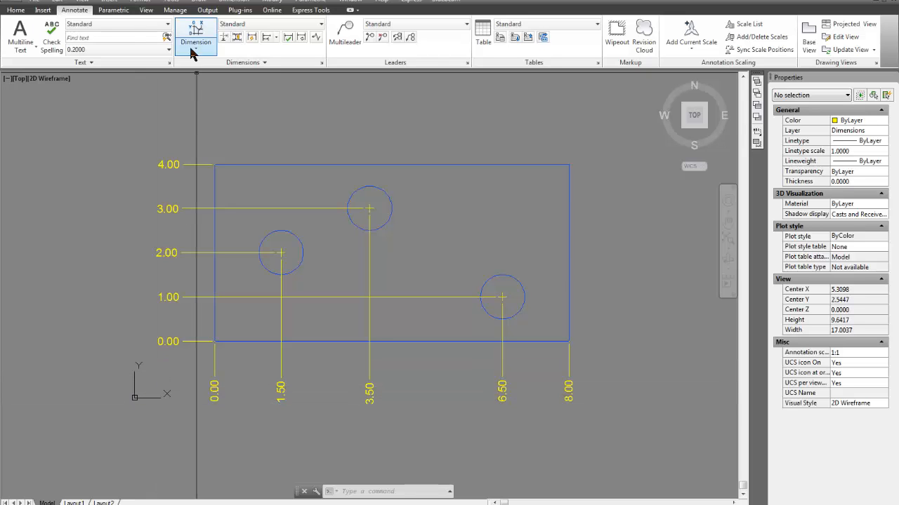
pyautogui.click(196, 35)
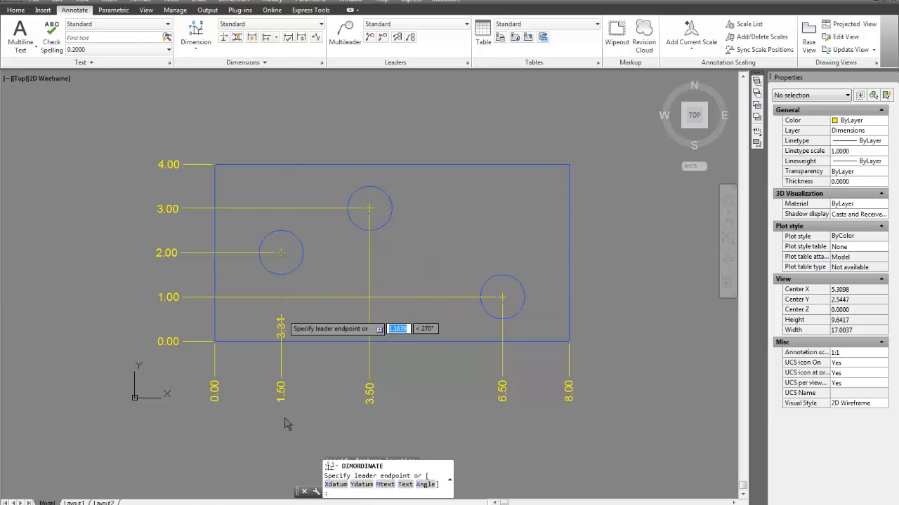
pyautogui.click(284, 445)
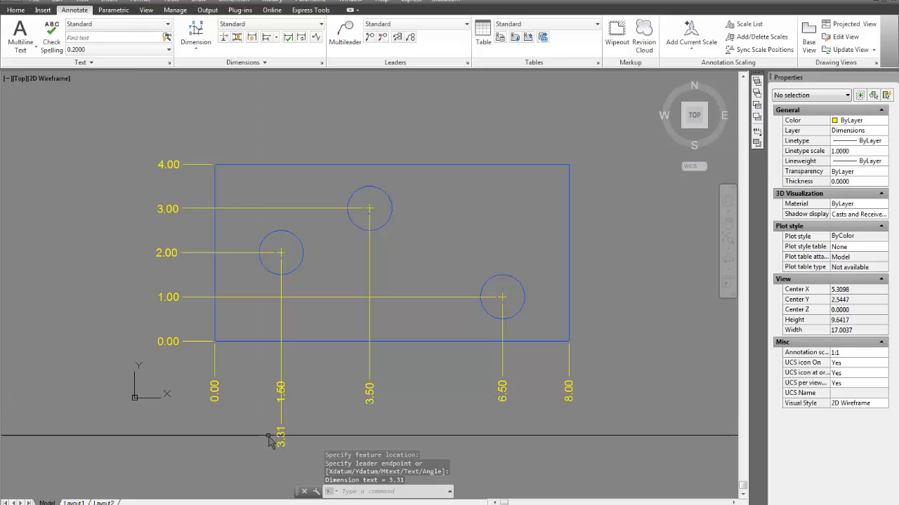
pyautogui.click(280, 425)
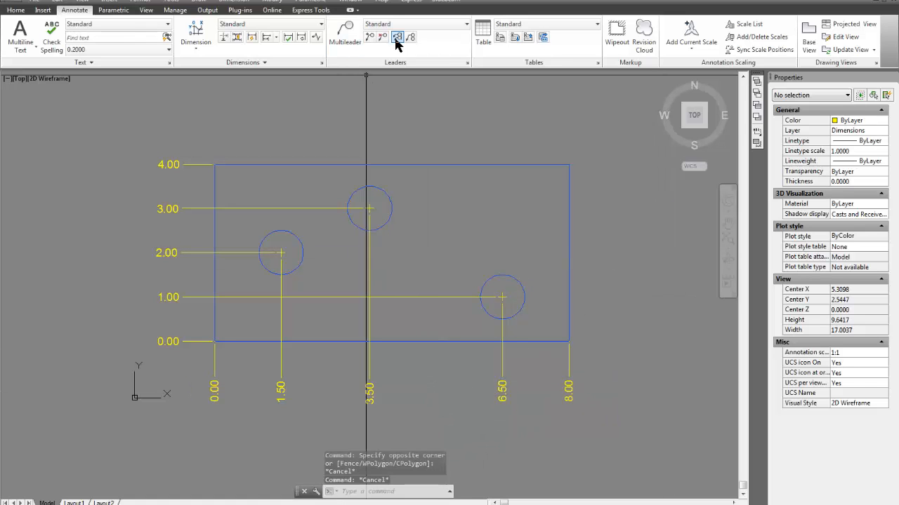
pyautogui.moveTo(196, 33)
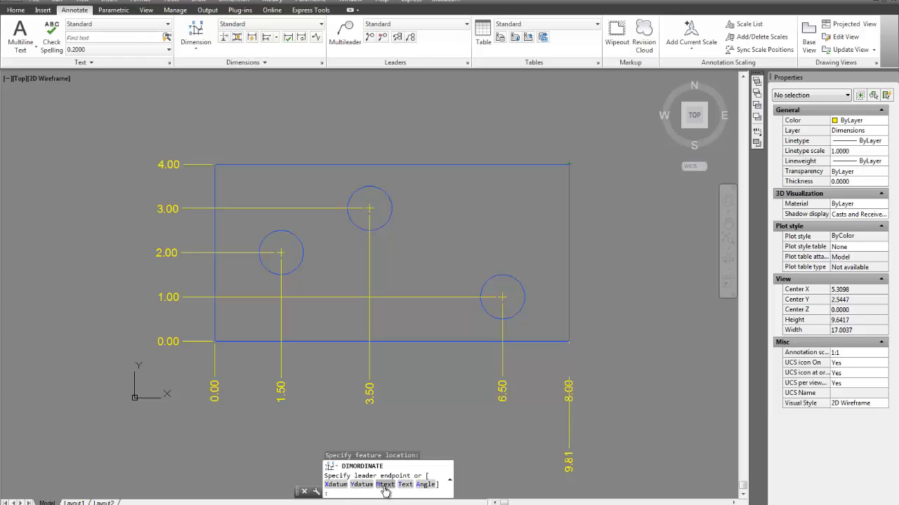
pyautogui.moveTo(425, 484)
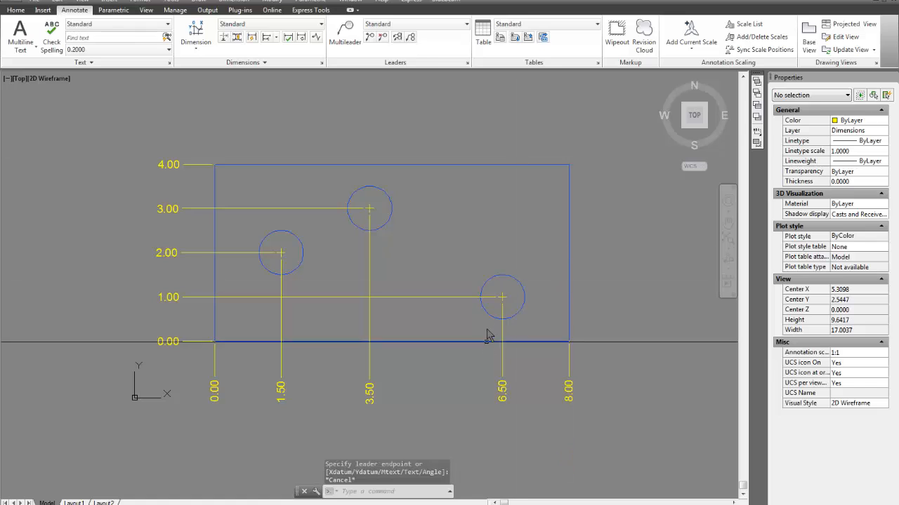
pyautogui.click(196, 31)
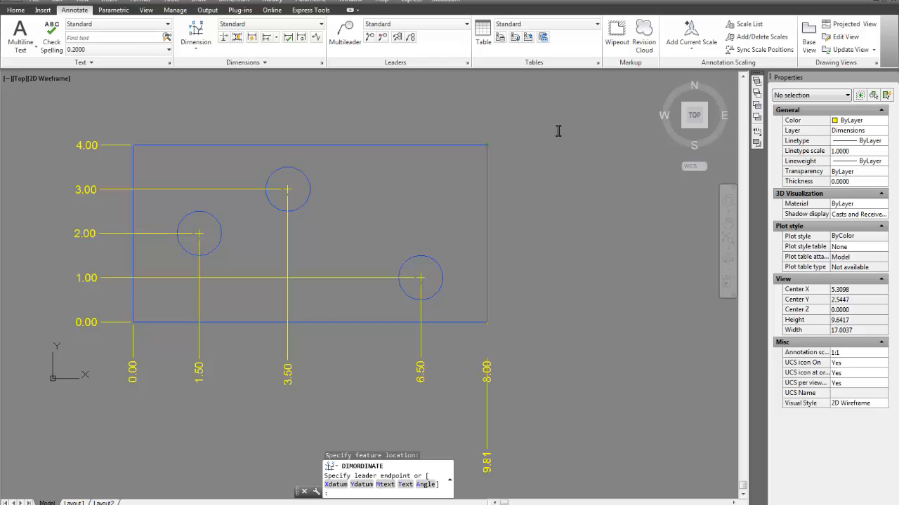
pyautogui.moveTo(385, 484)
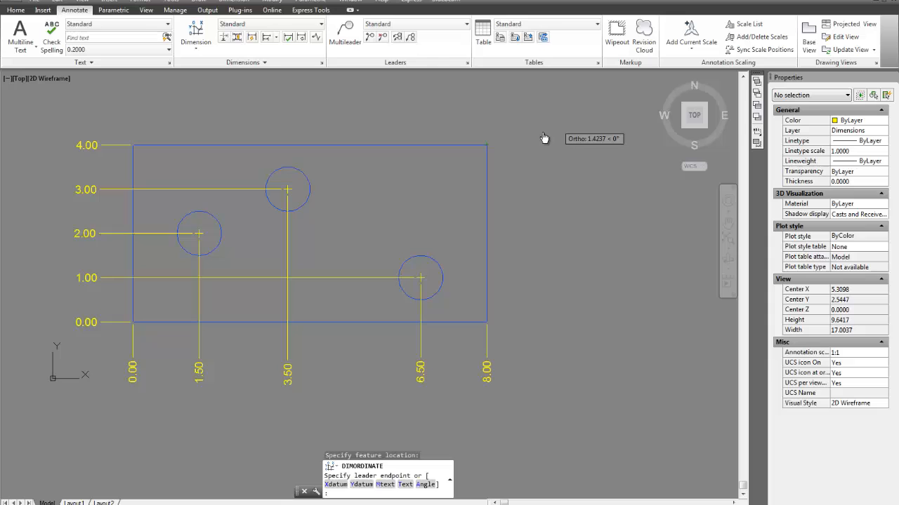
# Step: Use the Mtext option to change the dimension text to 'TEXT 5.28 AFTER'
pyautogui.click(544, 138)
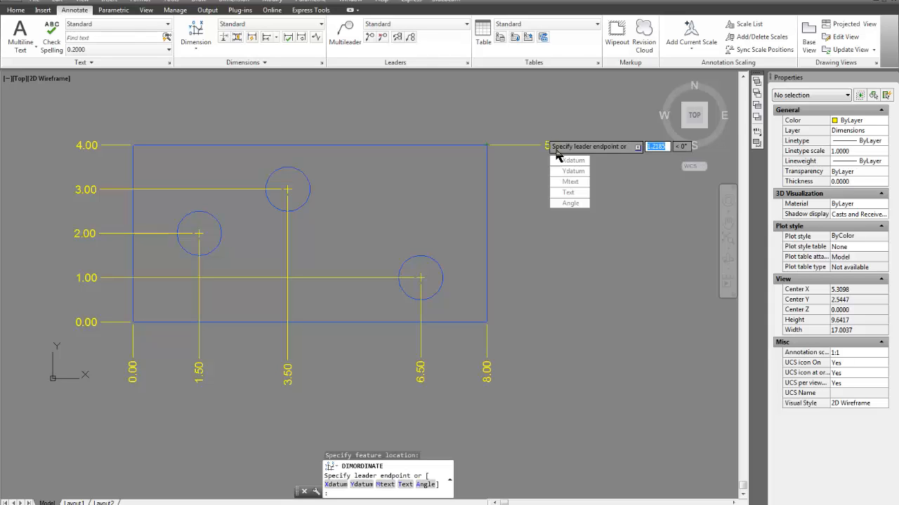
pyautogui.moveTo(569, 181)
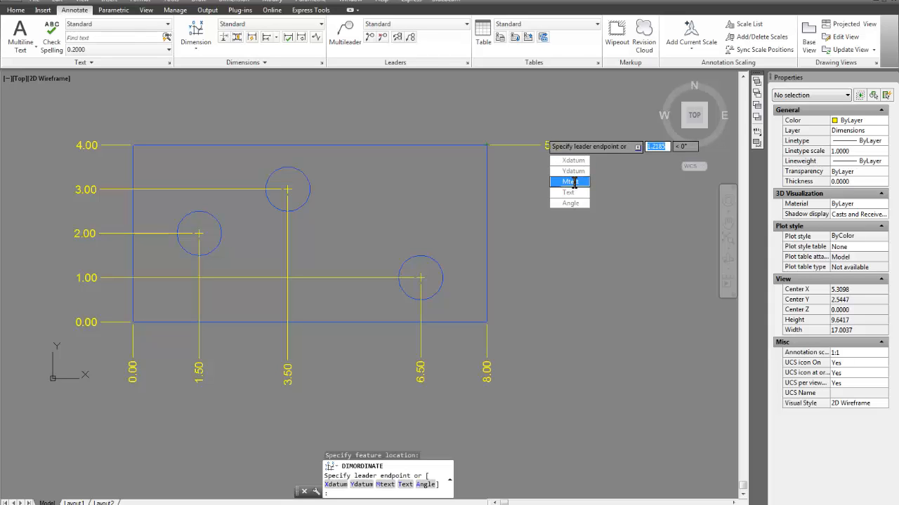
pyautogui.click(569, 181)
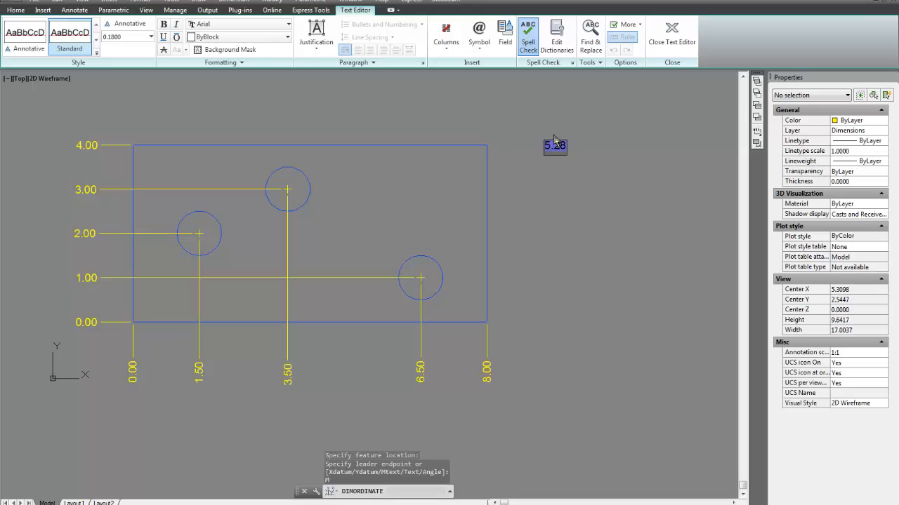
pyautogui.write('te')
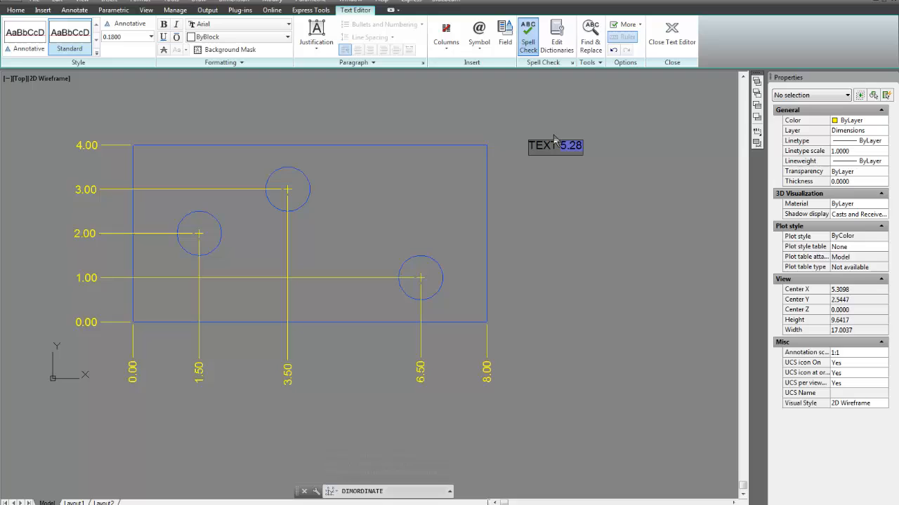
pyautogui.write('DFL;AJD')
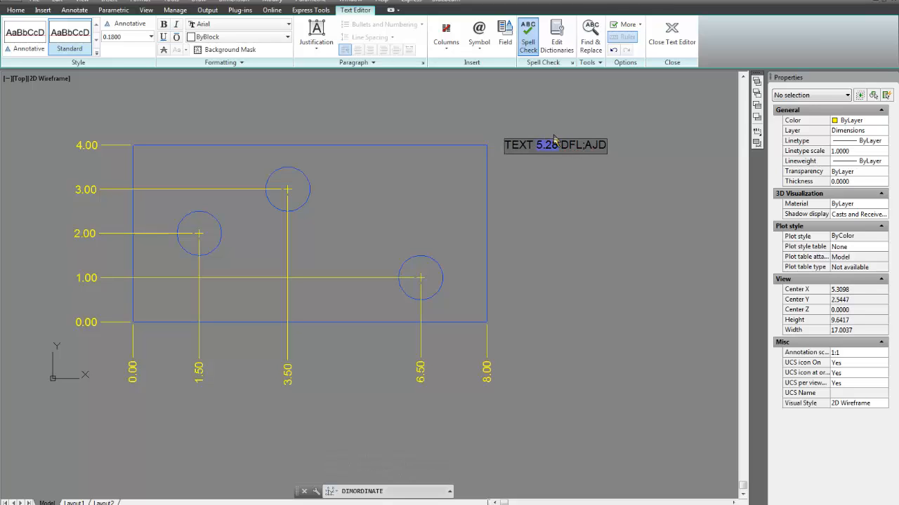
pyautogui.write('AFTER')
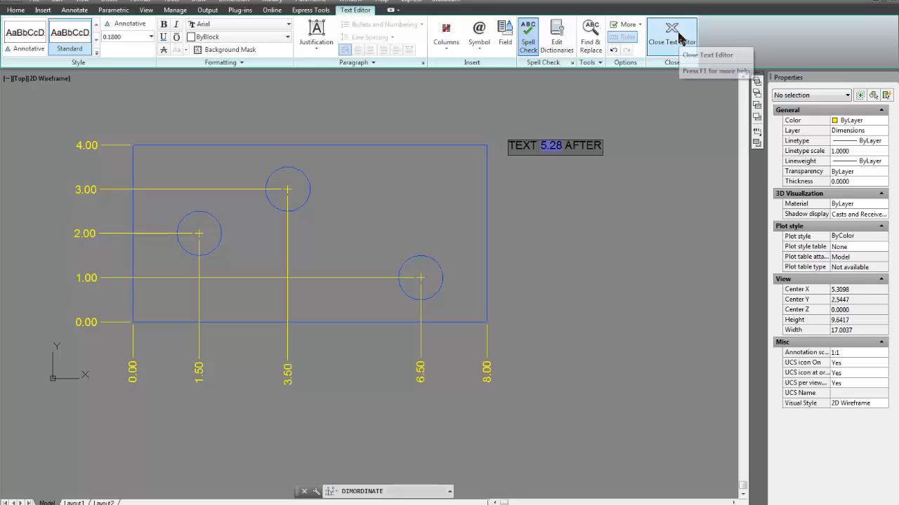
pyautogui.click(671, 34)
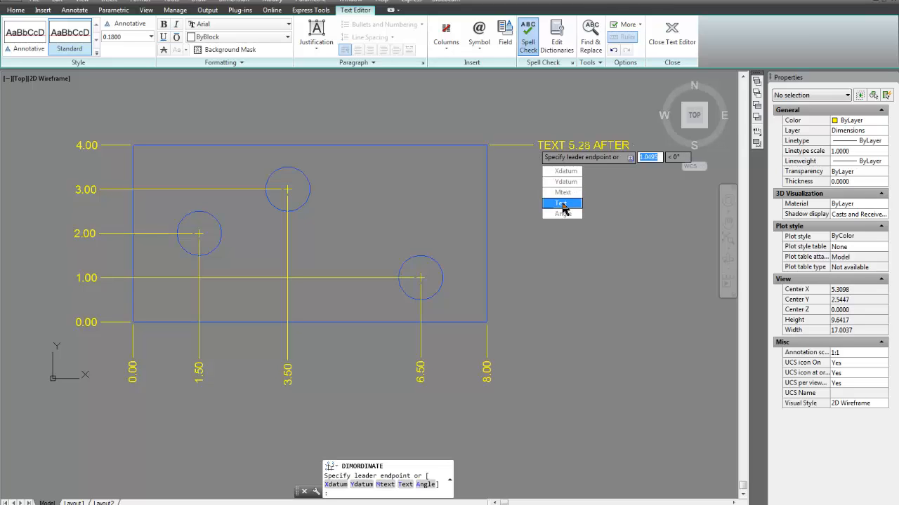
pyautogui.moveTo(344, 44)
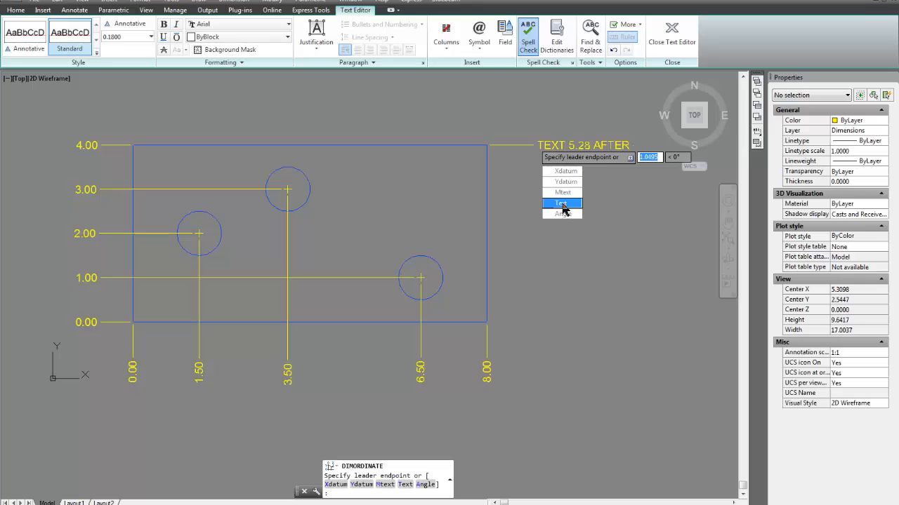
pyautogui.moveTo(562, 172)
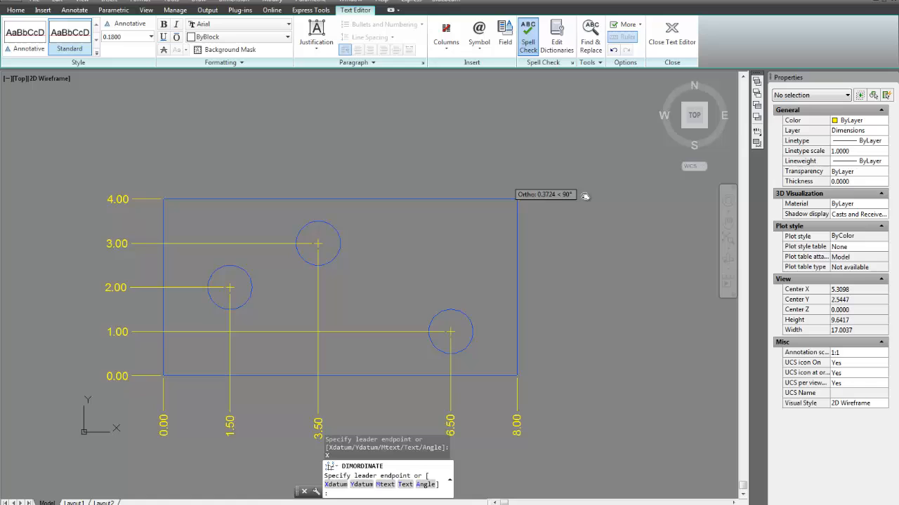
pyautogui.moveTo(526, 155)
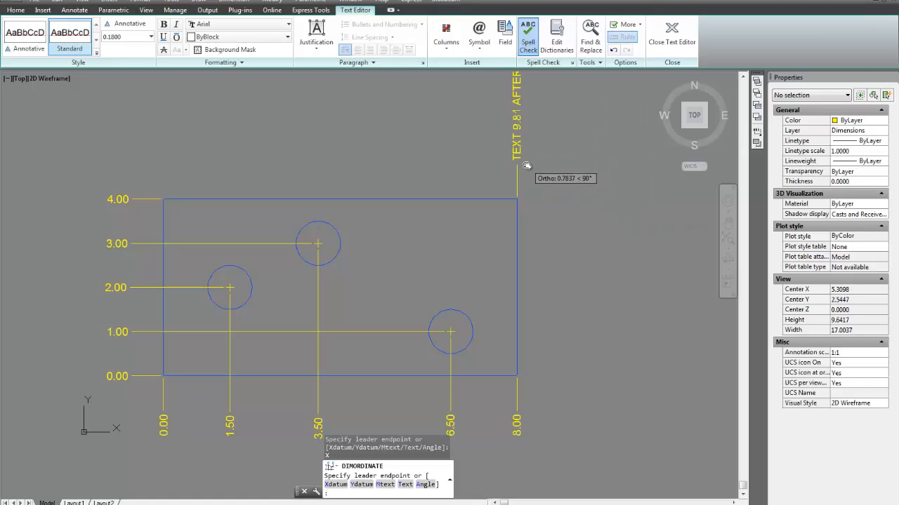
pyautogui.moveTo(530, 157)
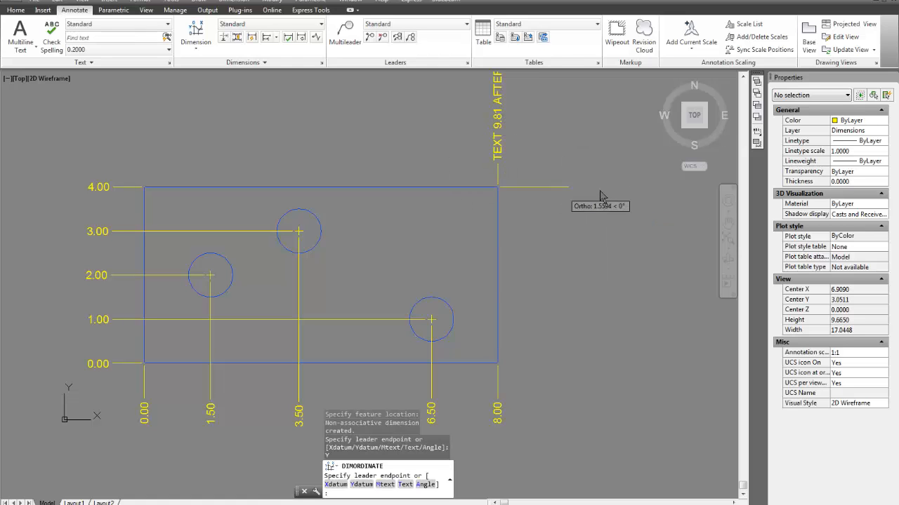
pyautogui.moveTo(534, 204)
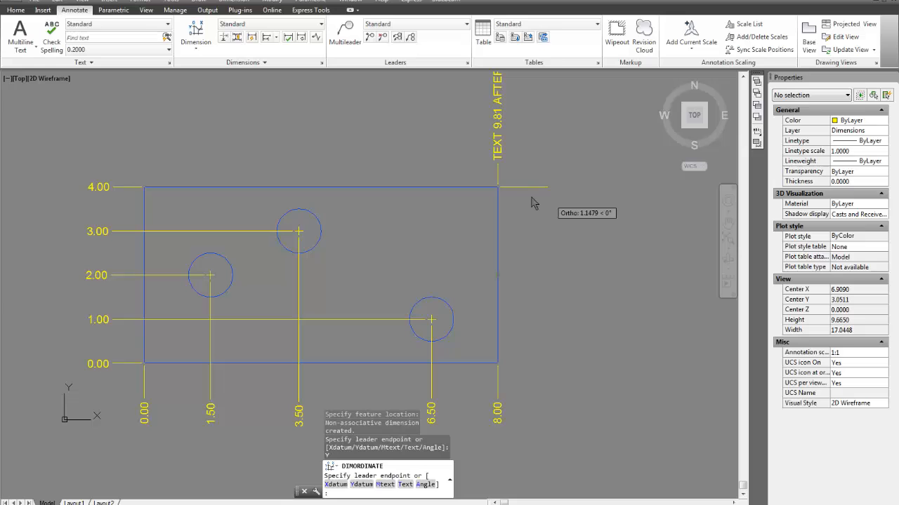
# Step: Place a plain 5.28 ordinate right of the top-right corner, then start an Angle-option dimension
pyautogui.click(526, 195)
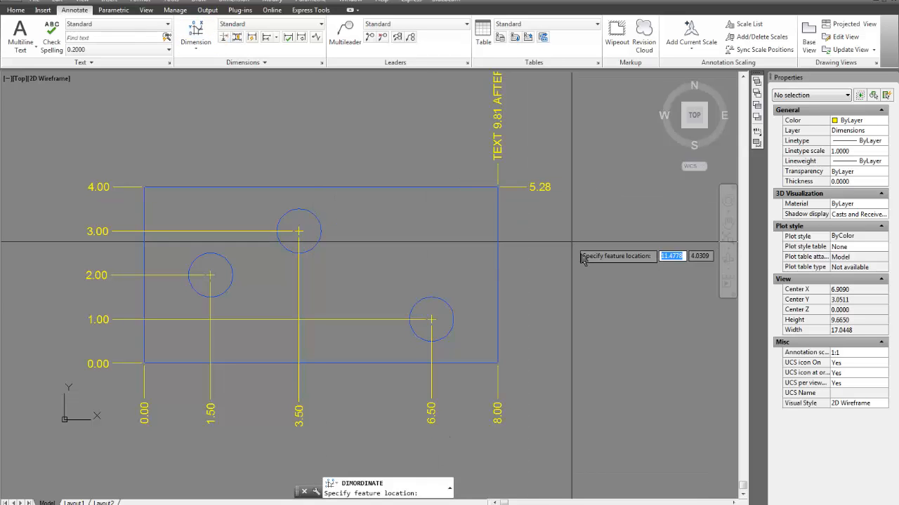
pyautogui.click(497, 188)
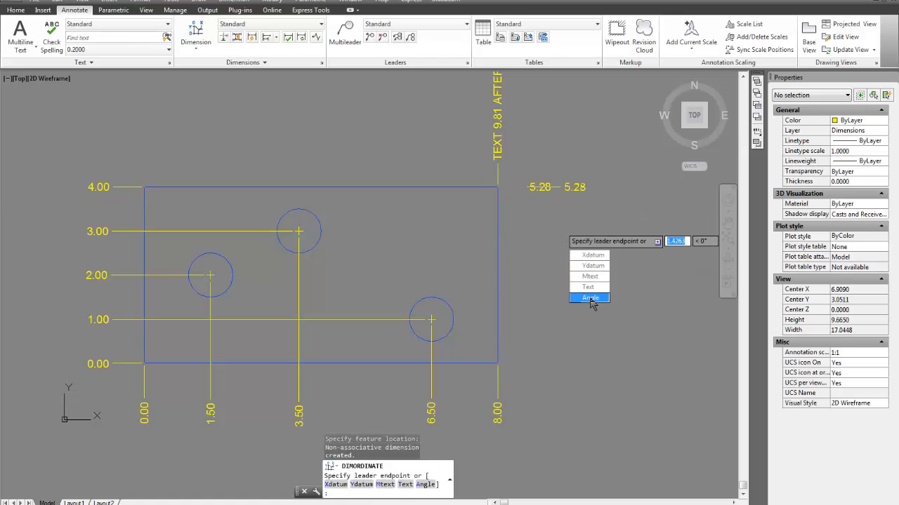
pyautogui.click(589, 297)
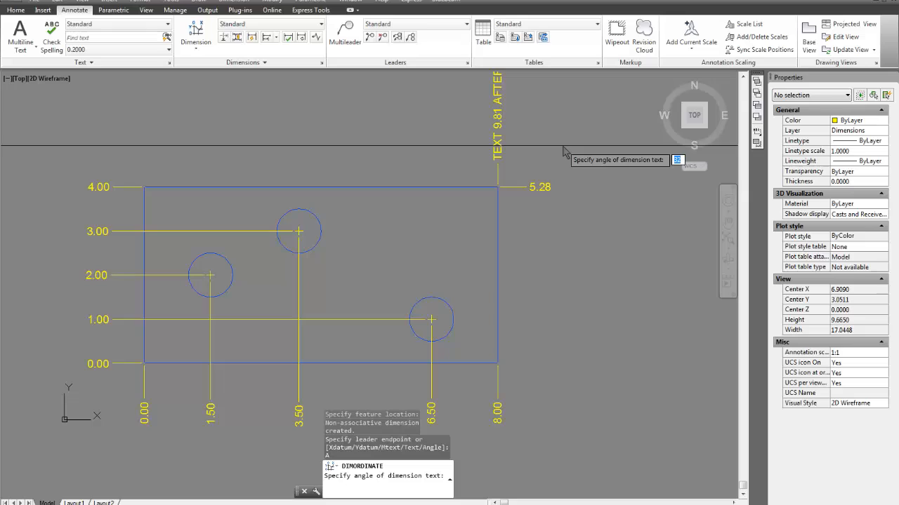